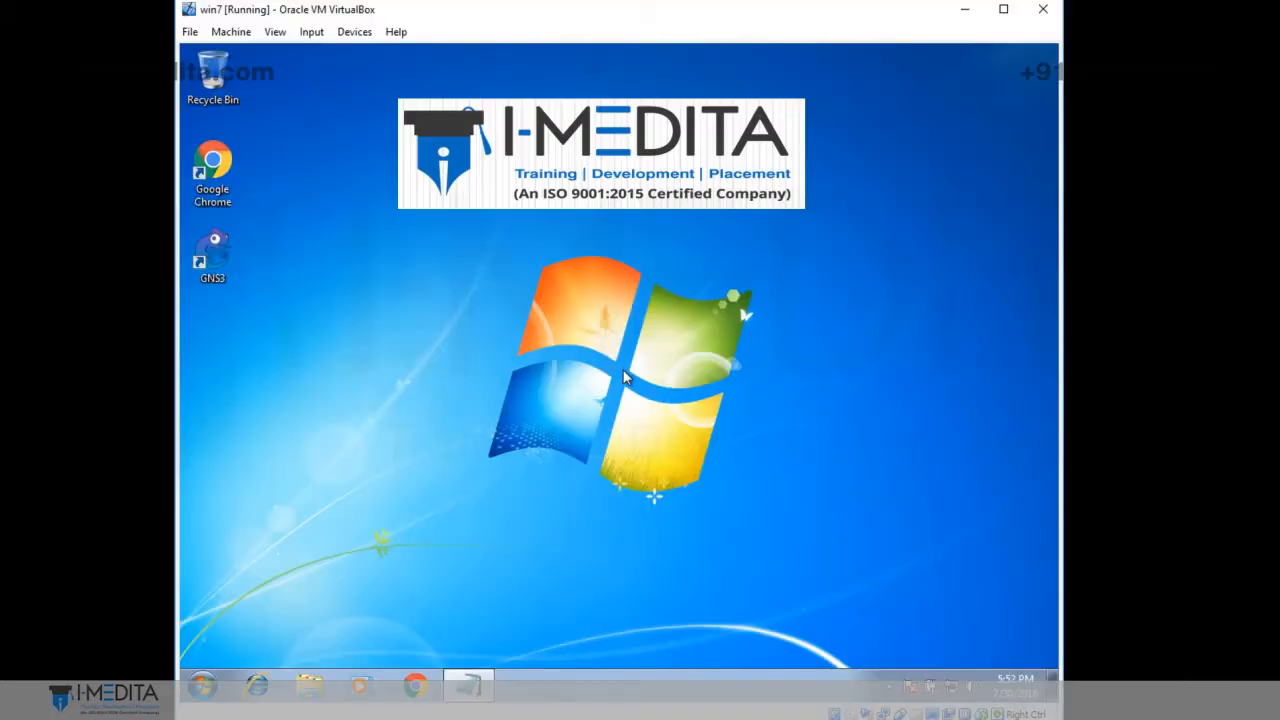
Step: Launch Google Chrome from its shortcut on the Windows 7 desktop
click(212, 172)
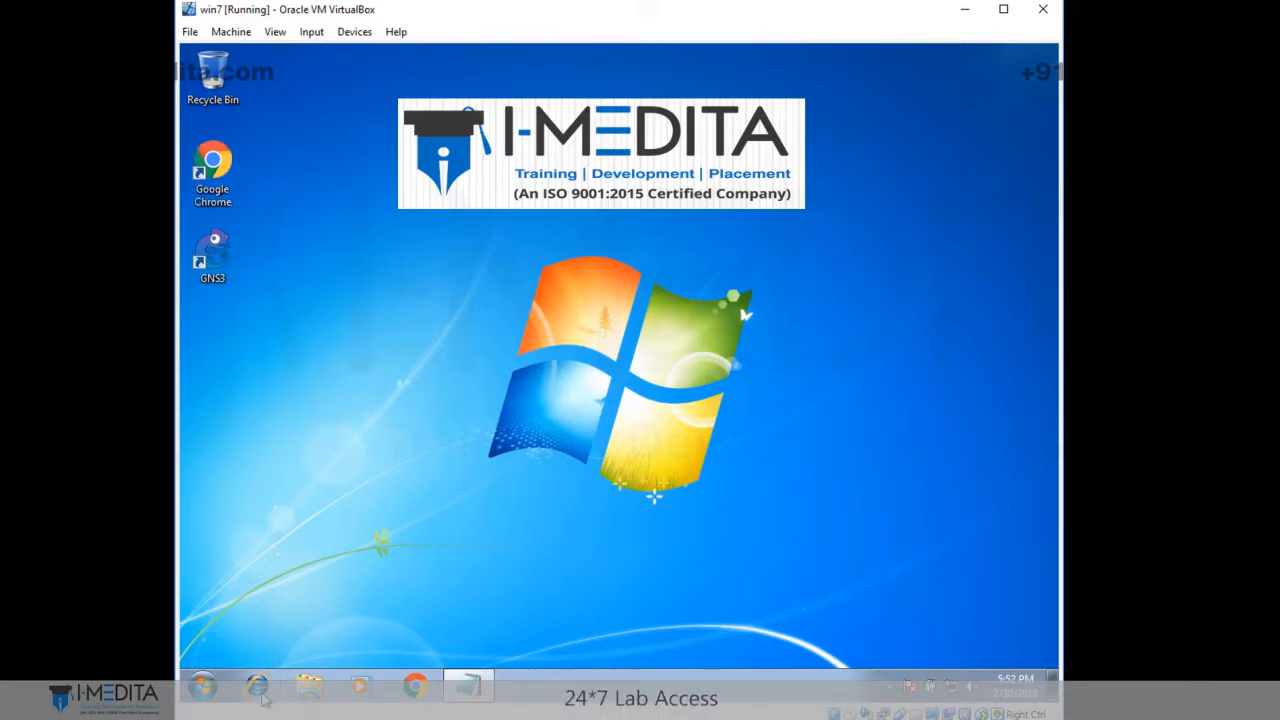
mouse_move(330, 355)
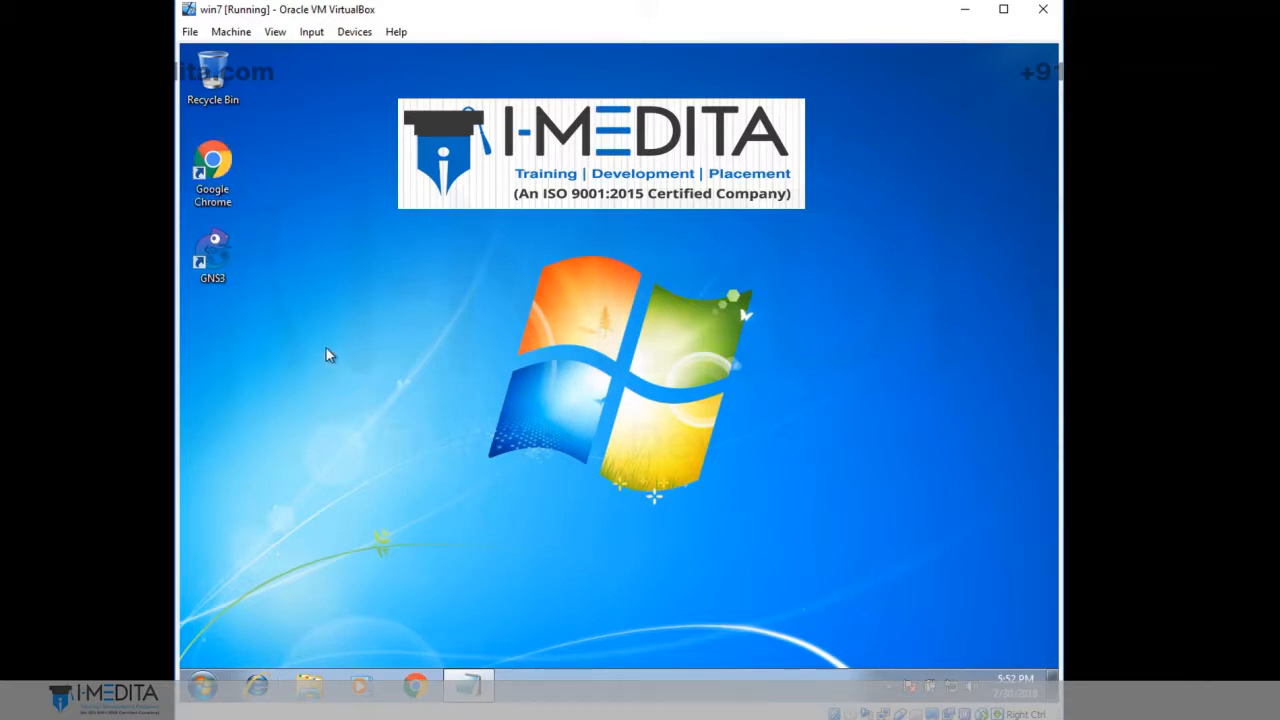
click(212, 170)
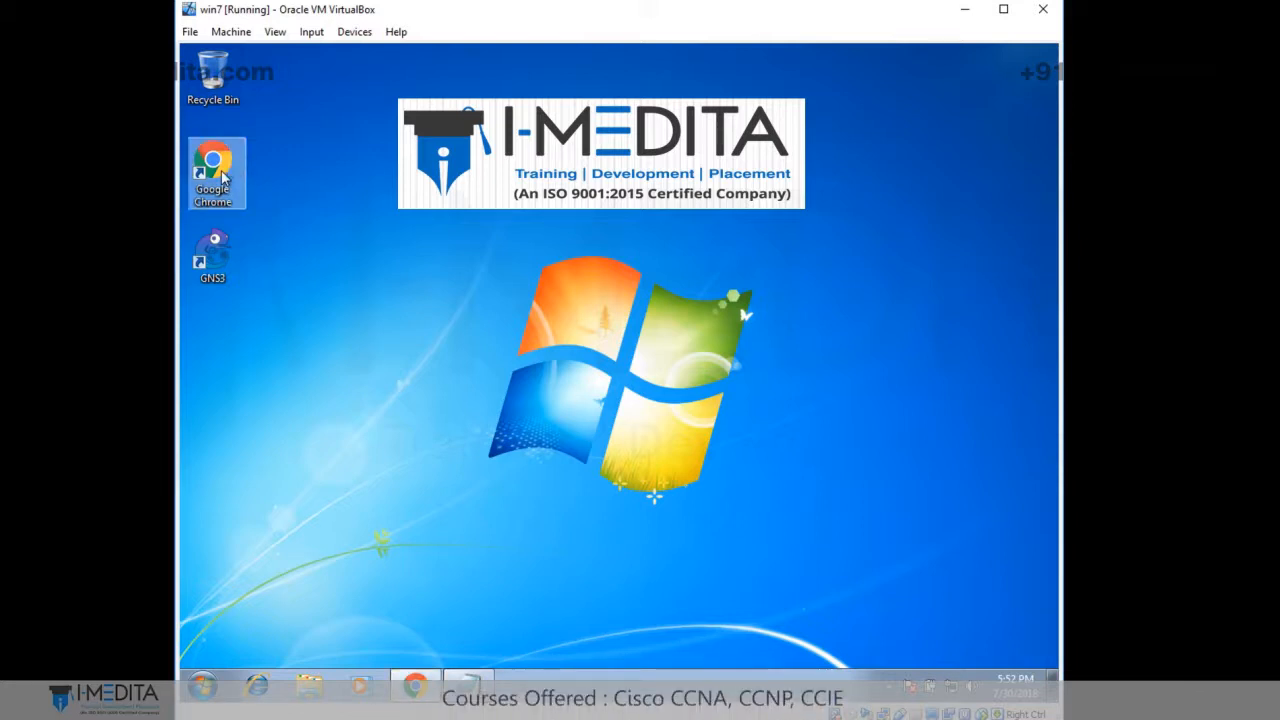
mouse_move(372, 452)
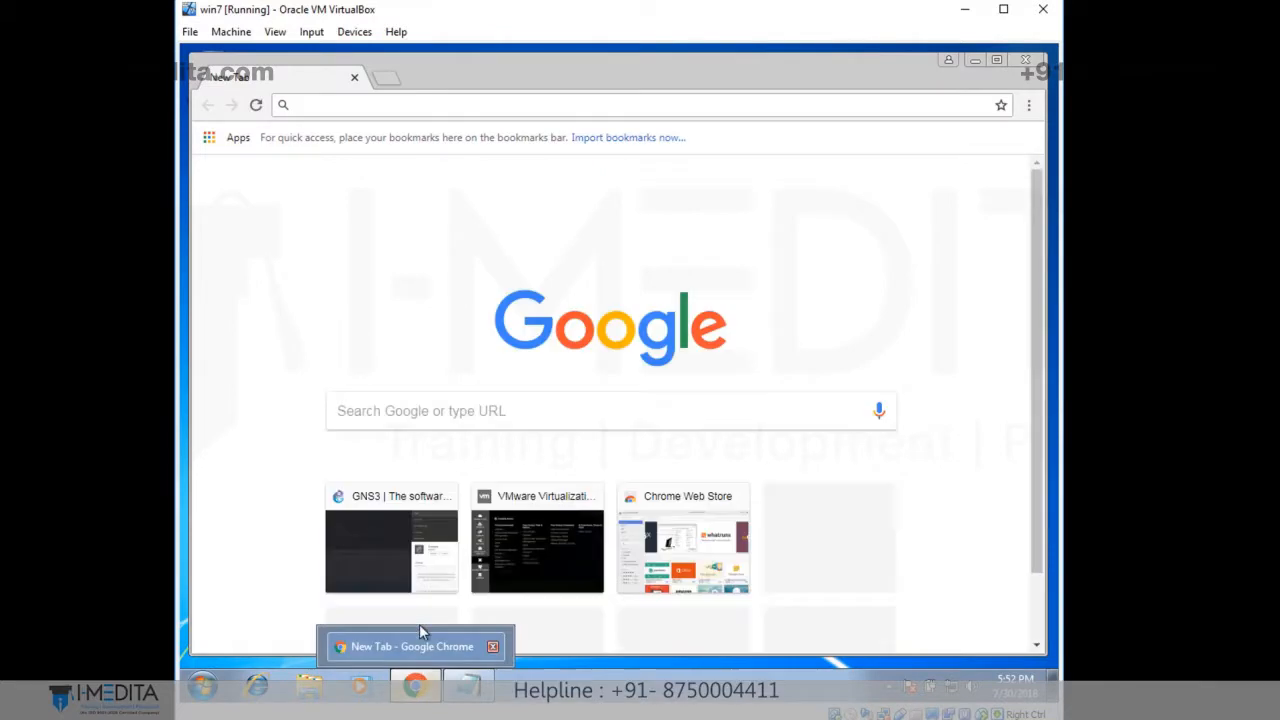
Step: Go to the GNS3 website and request the free software download
click(640, 104)
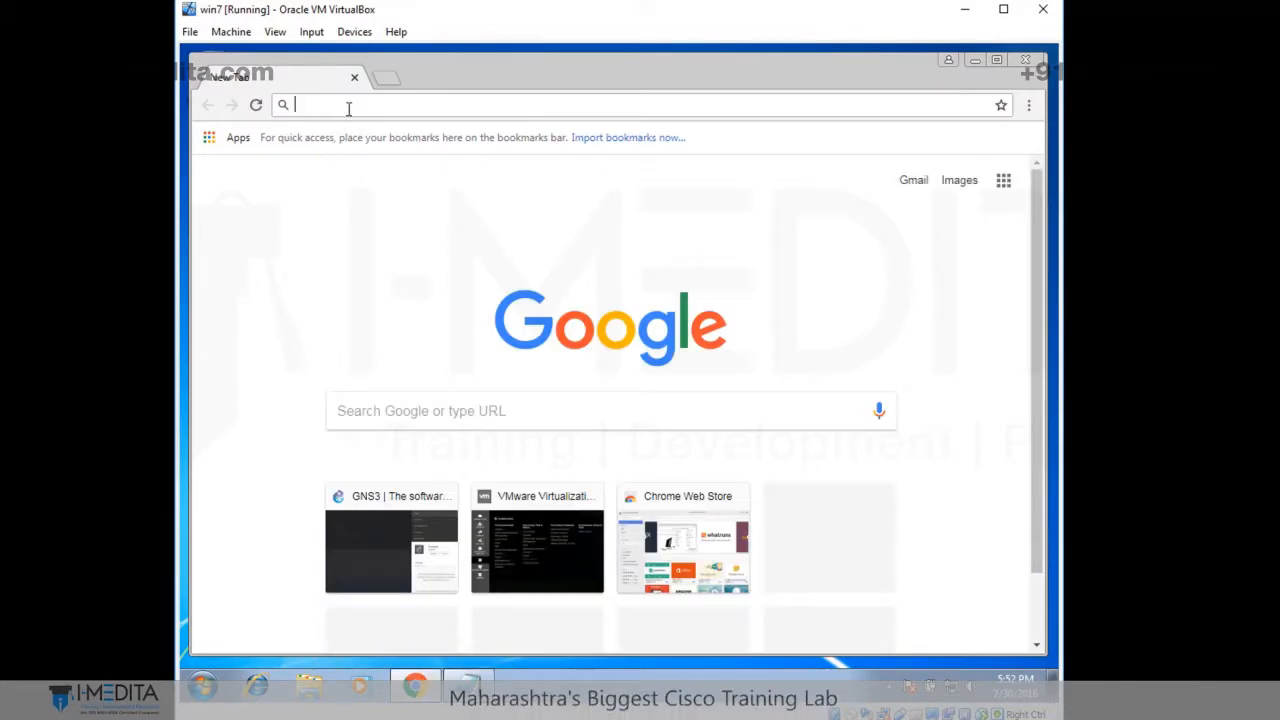
text(GNS.)
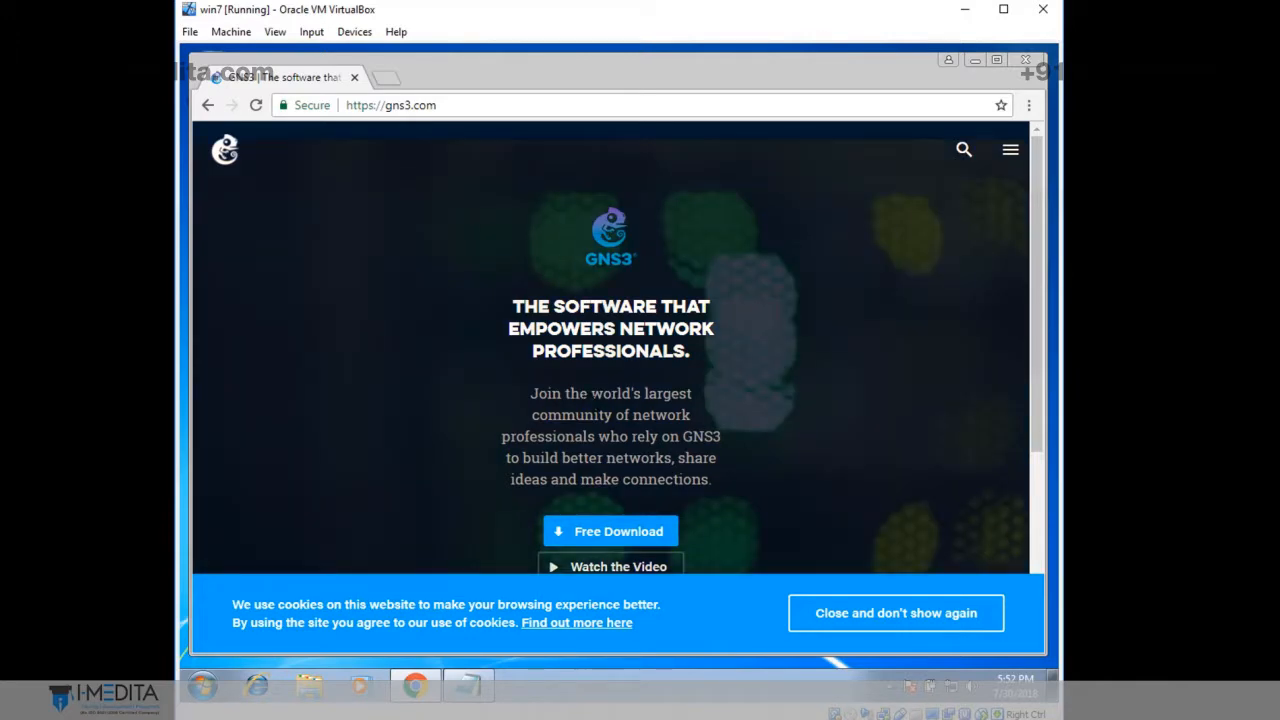
mouse_move(610, 531)
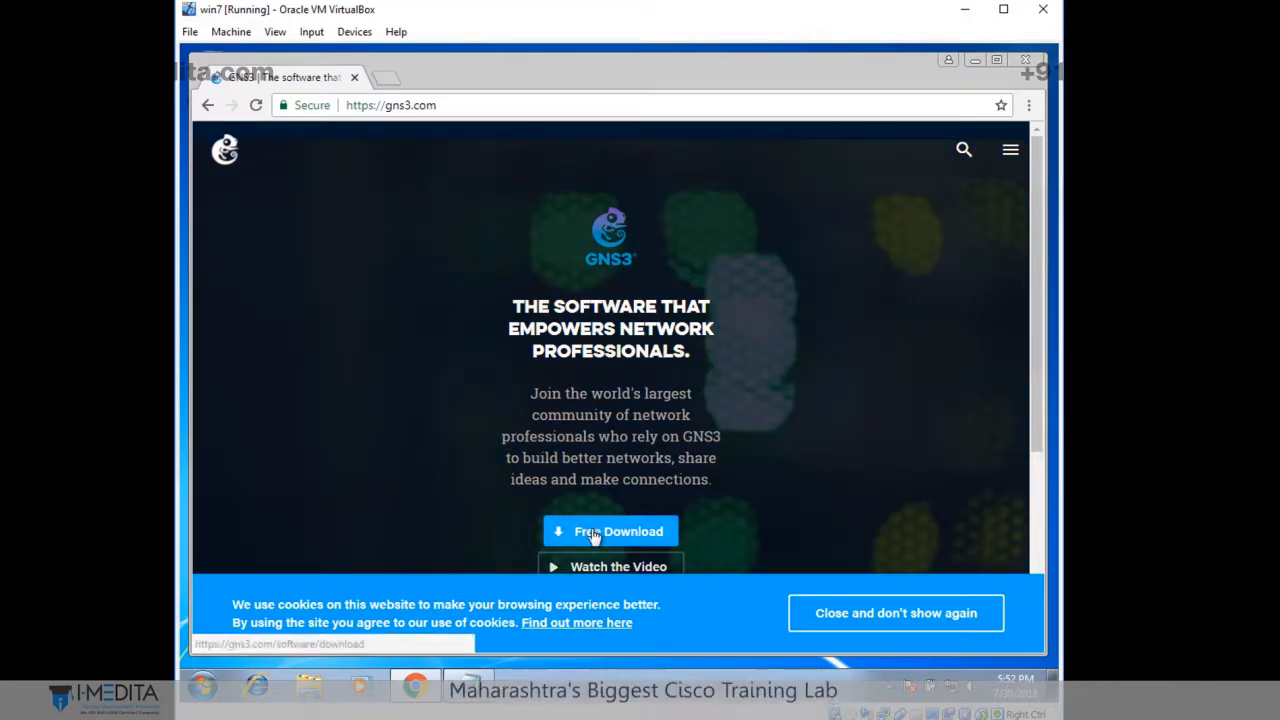
click(610, 531)
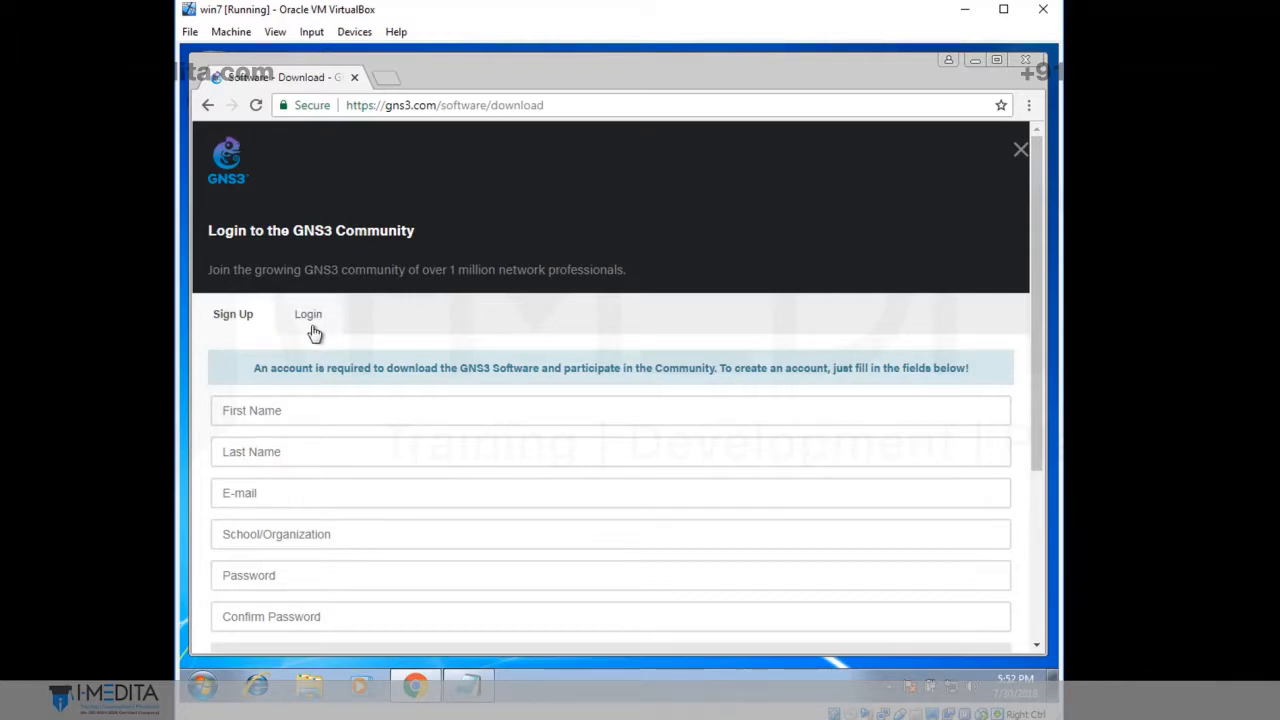
Step: Log in with the existing GNS3 community account email and password
click(308, 314)
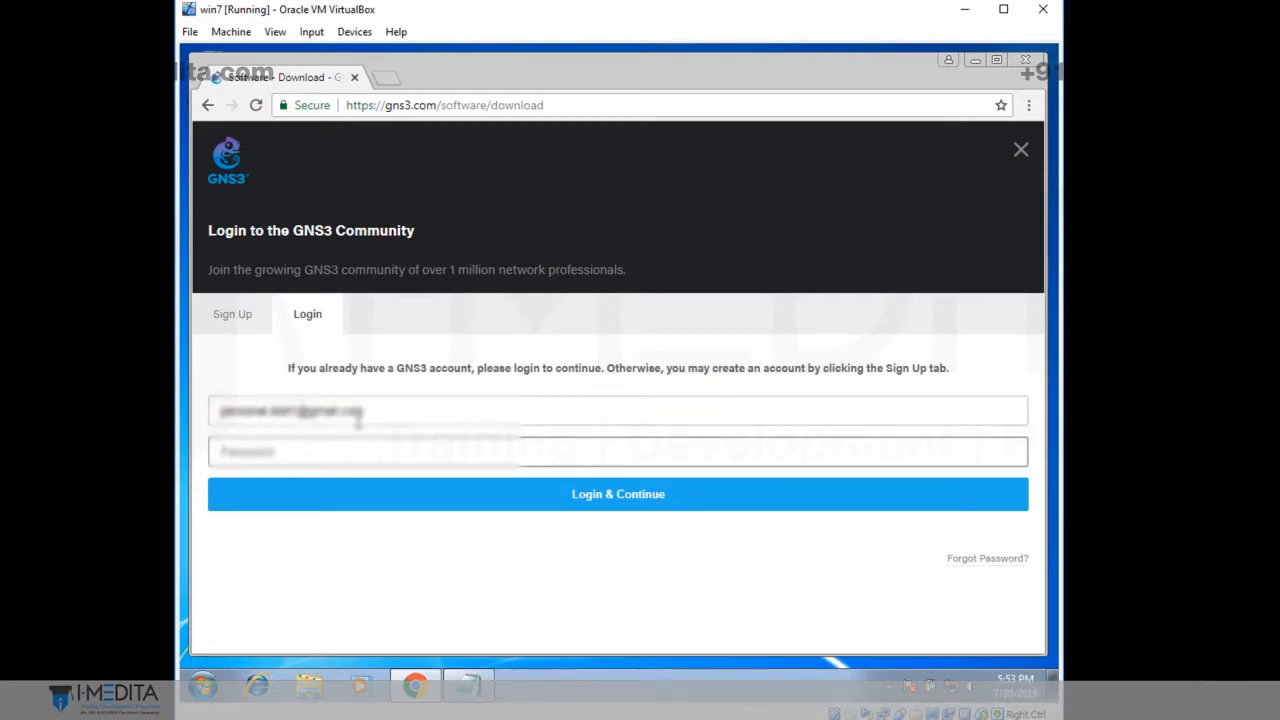
text(password)
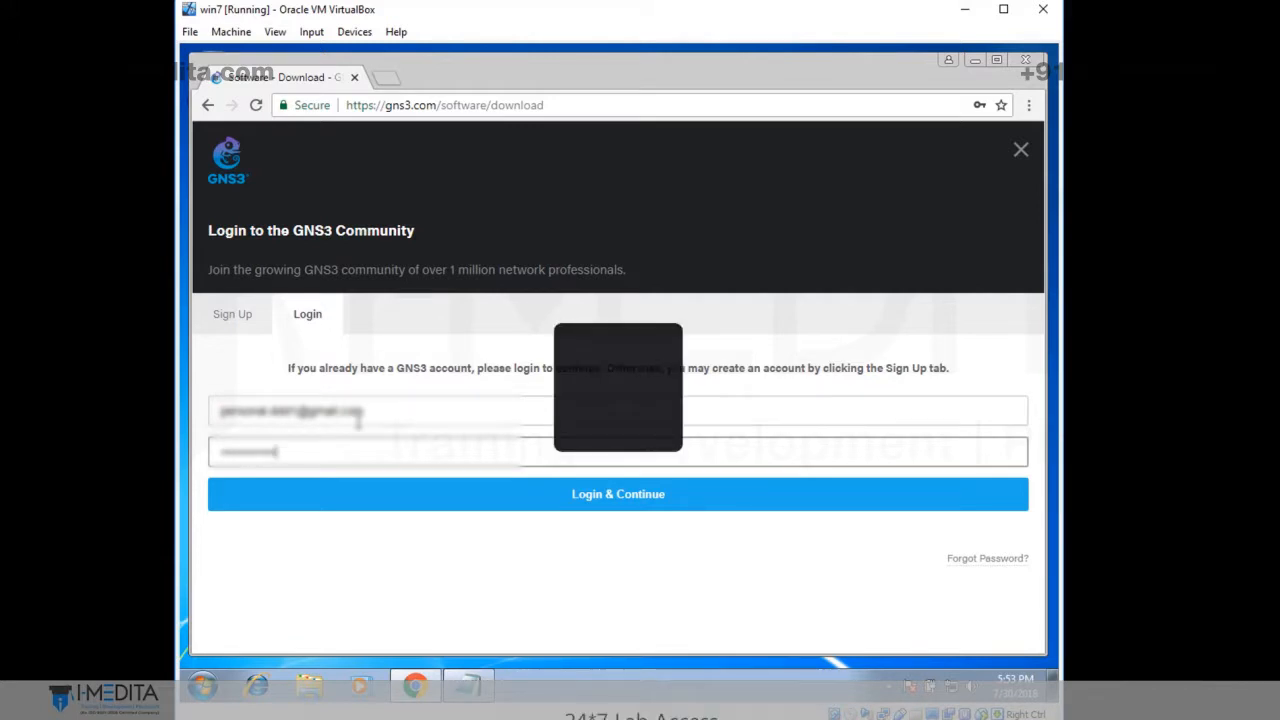
click(618, 493)
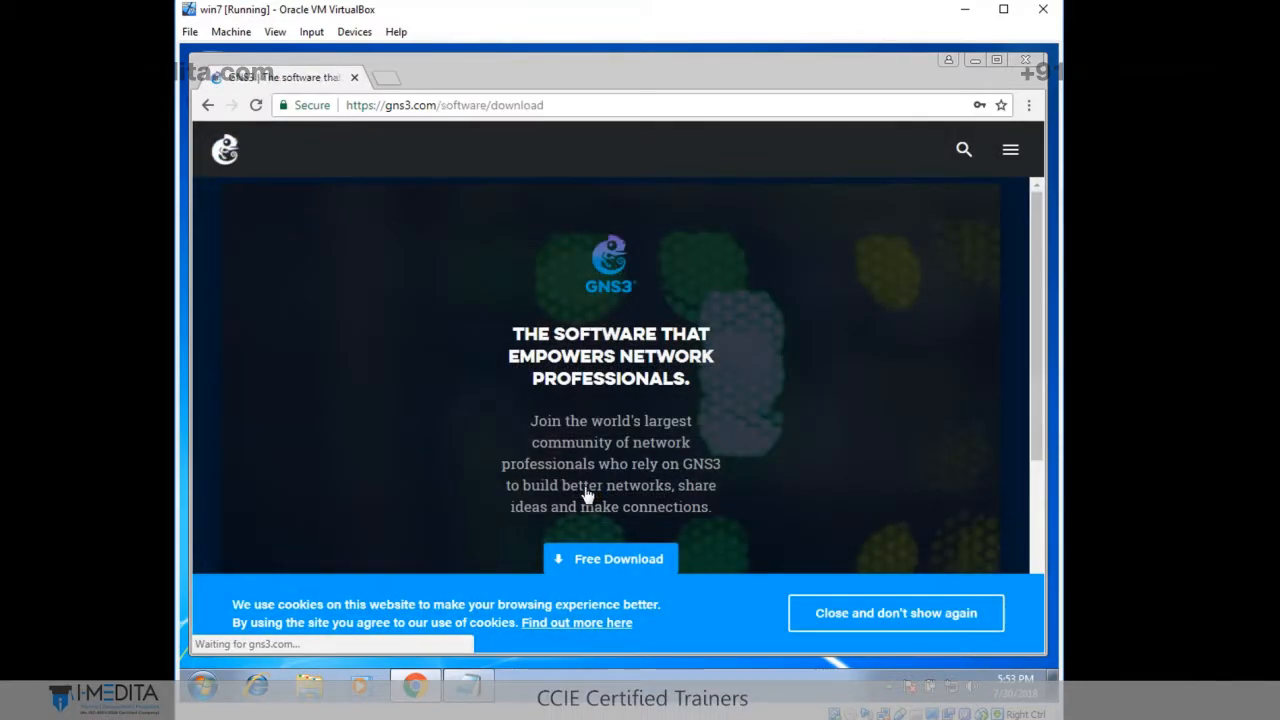
Step: Open the GNS3 VM page and download the VMware Workstation 2.1.8 build
click(610, 558)
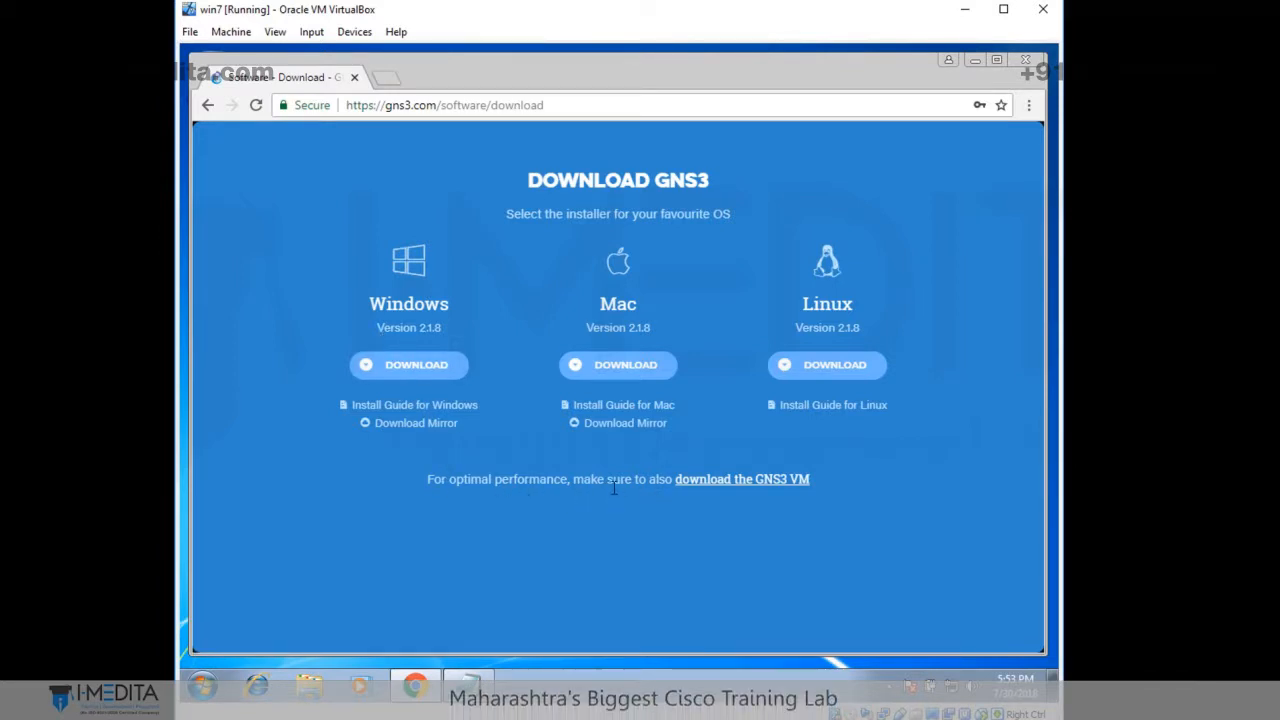
mouse_move(742, 479)
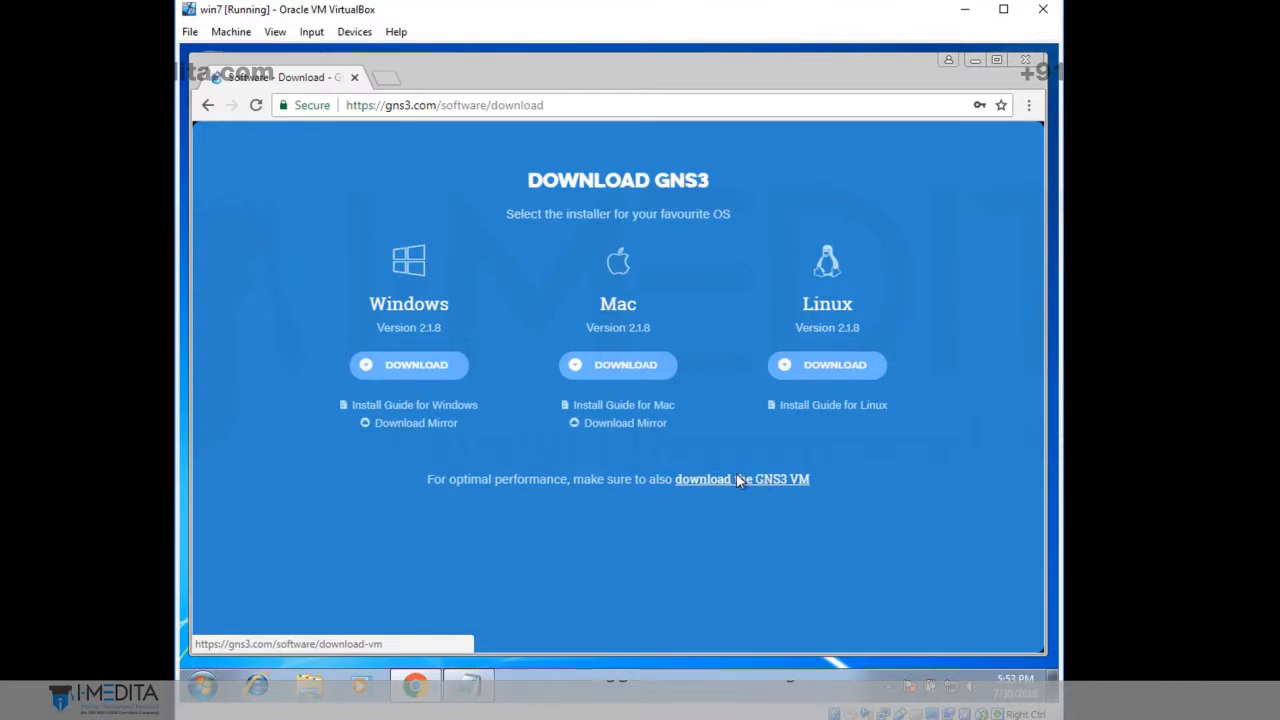
mouse_move(735, 490)
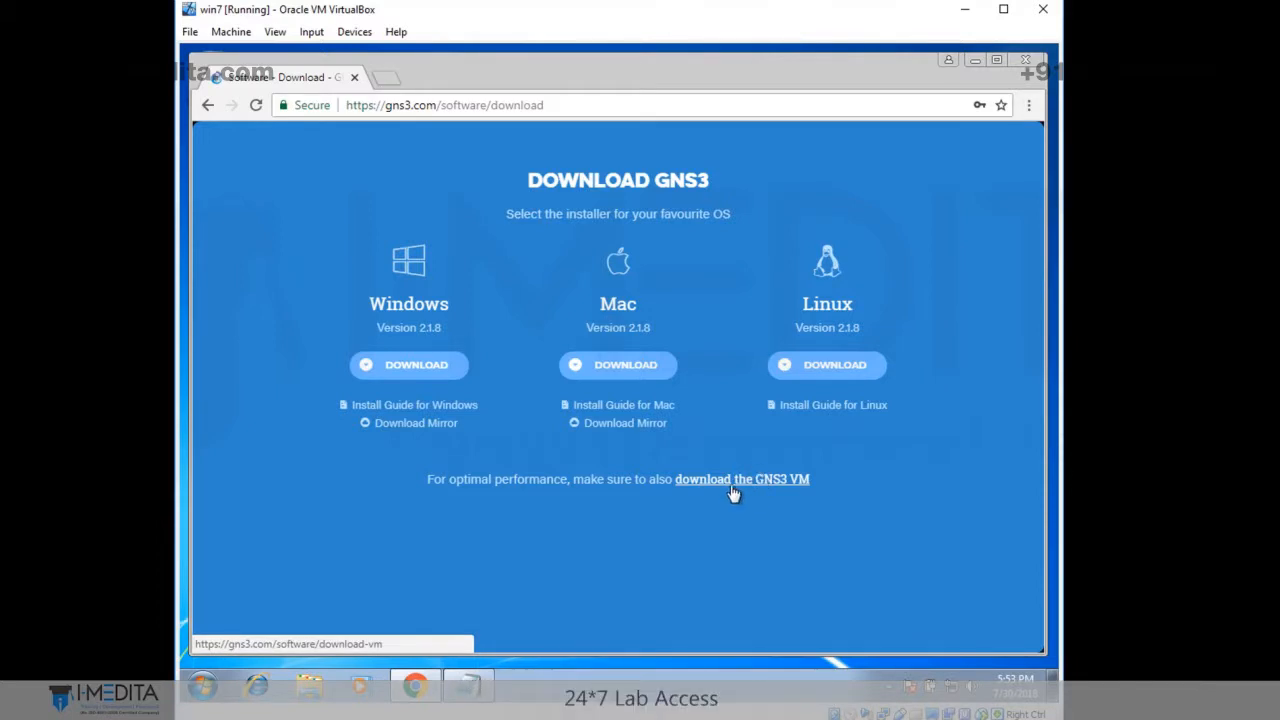
click(742, 479)
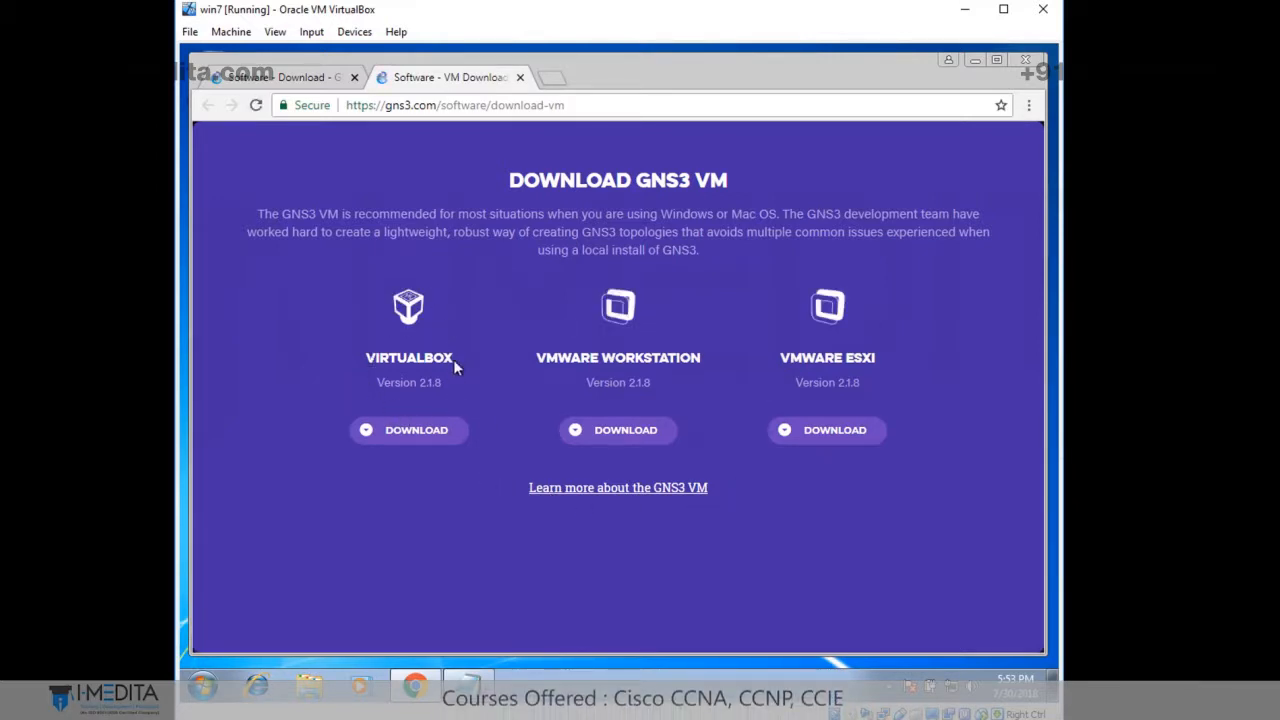
mouse_move(865, 335)
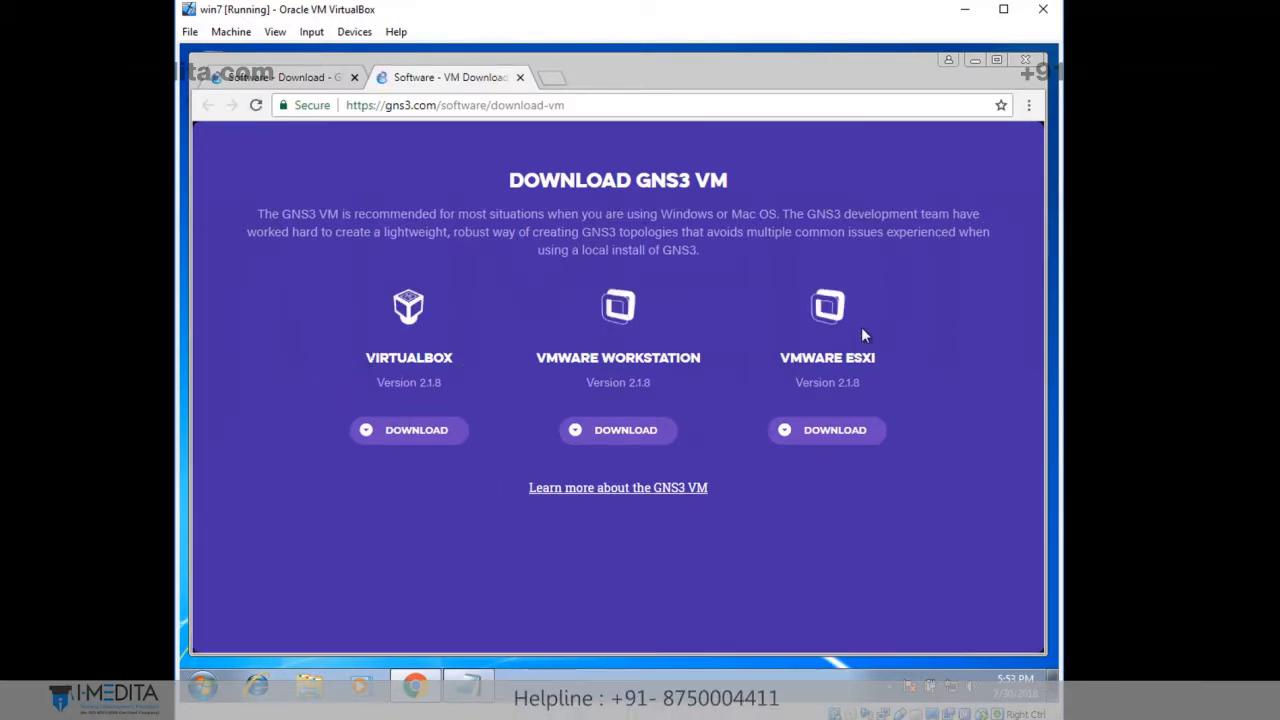
mouse_move(618, 350)
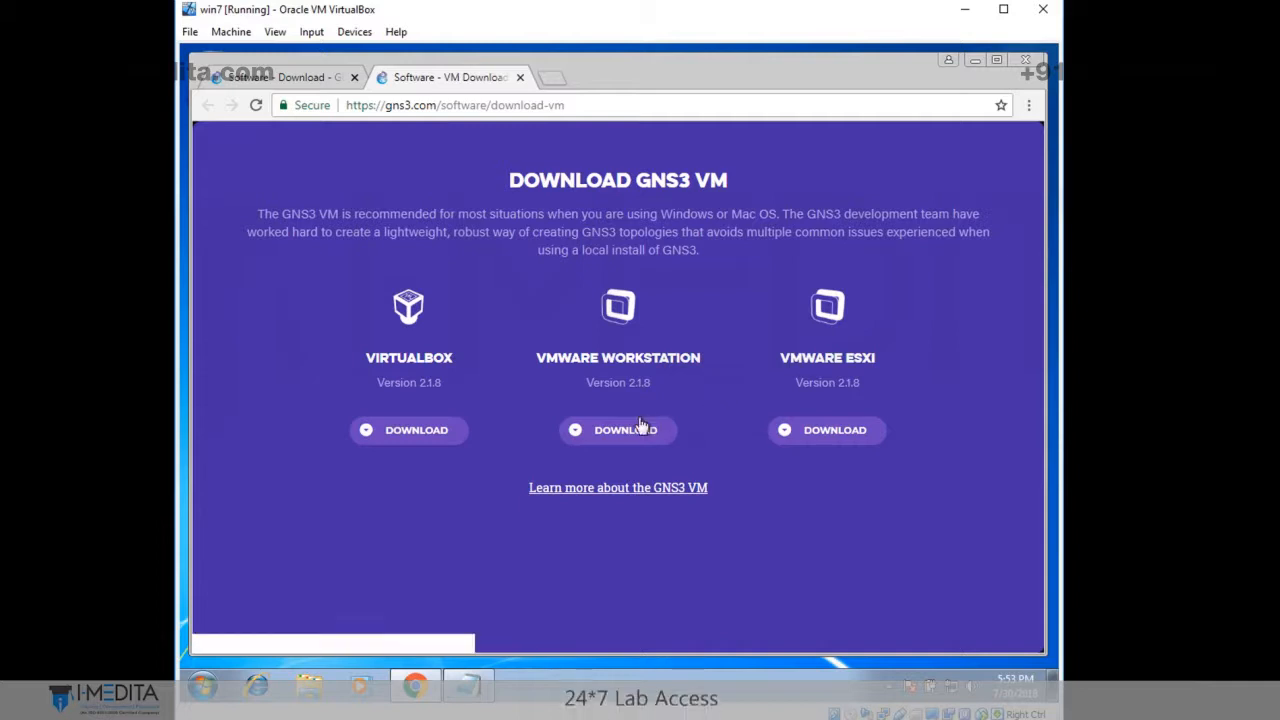
click(625, 430)
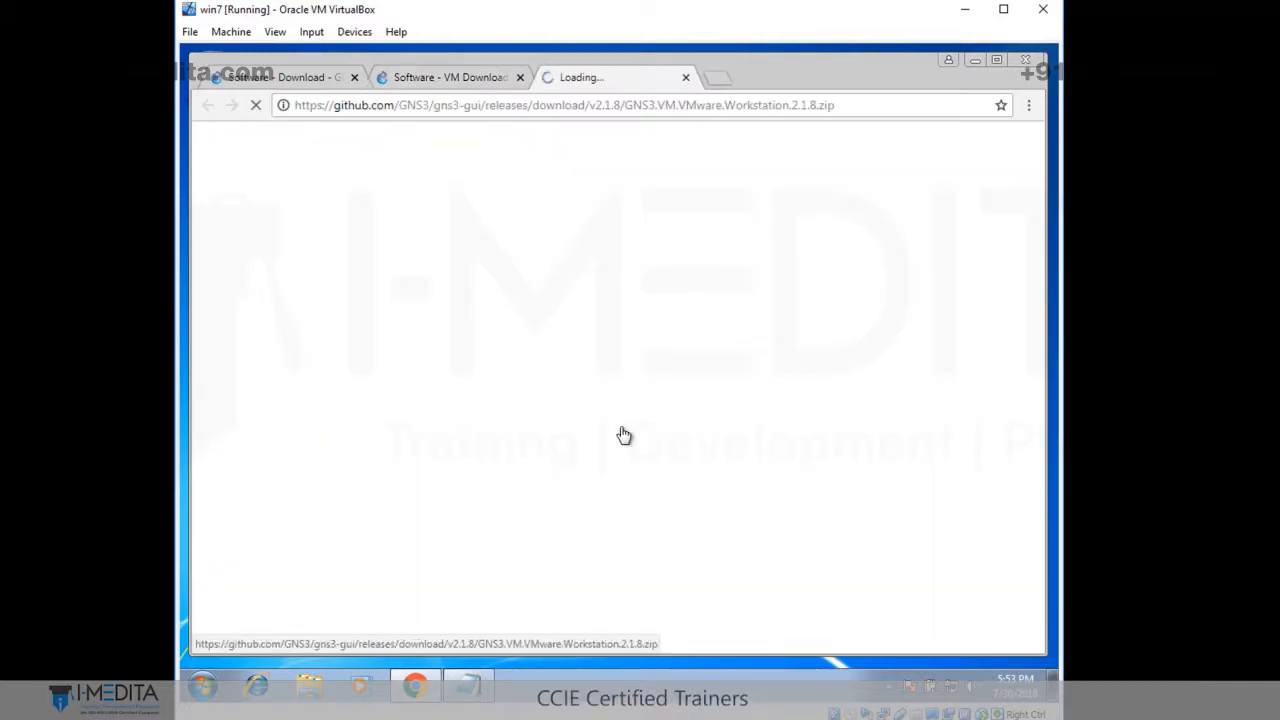
click(625, 430)
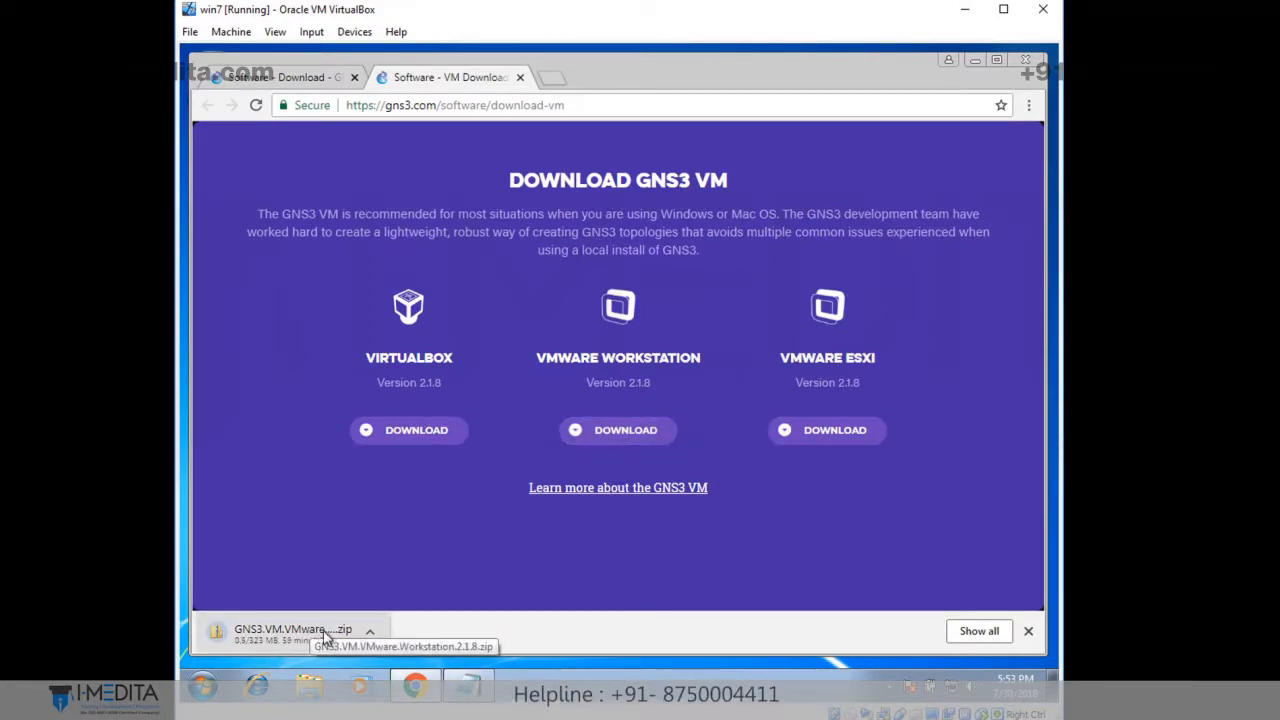
mouse_move(500, 577)
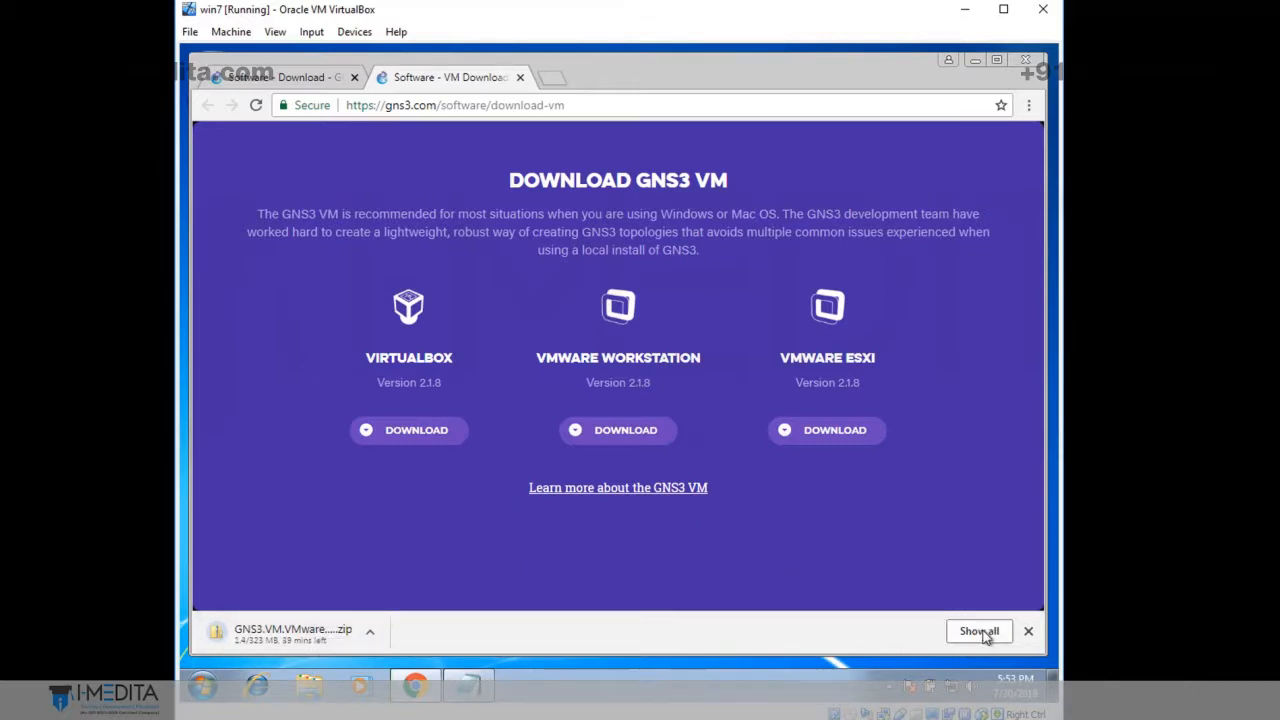
Step: Open Chrome's full downloads list to follow the GNS3 VM zip download
click(978, 631)
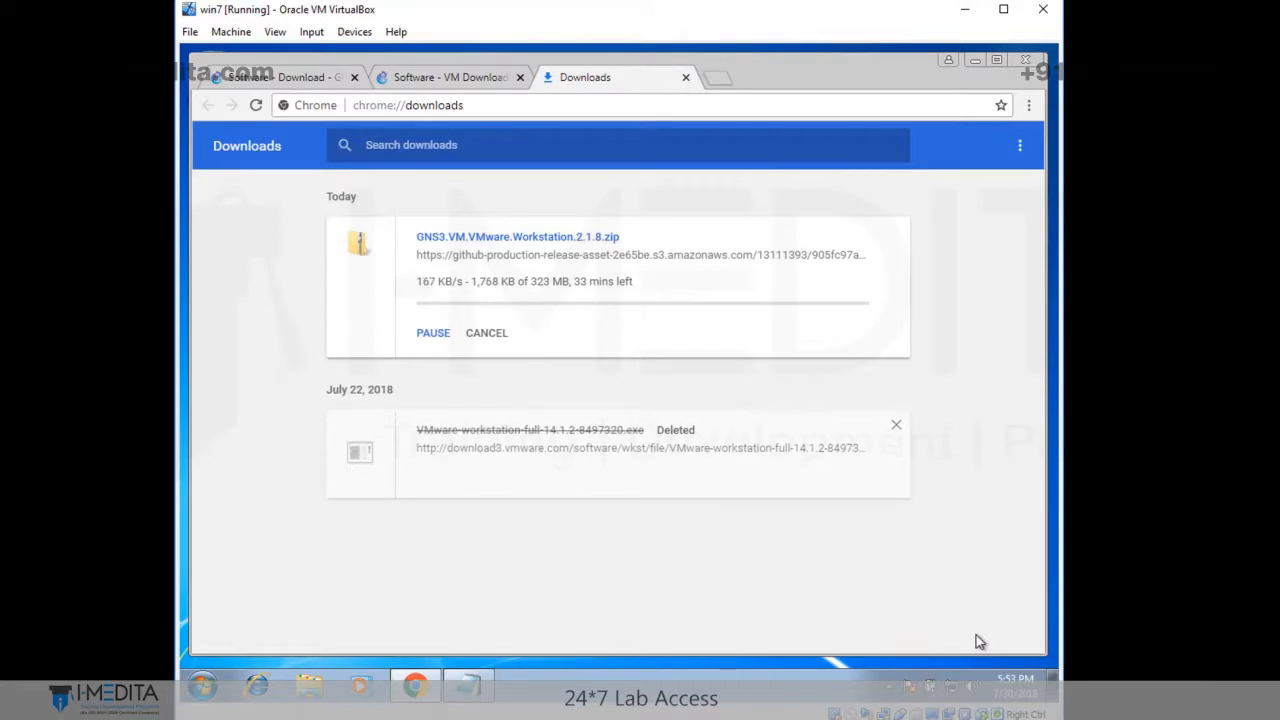
mouse_move(473, 316)
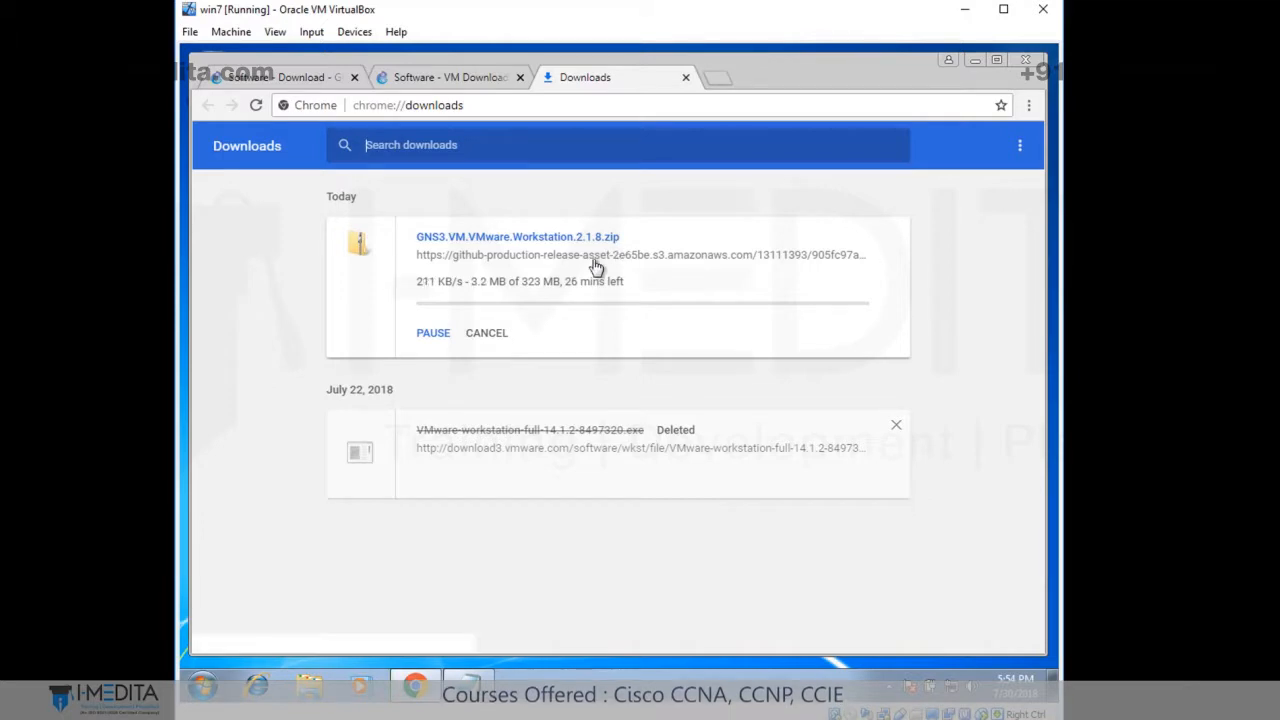
mouse_move(532, 295)
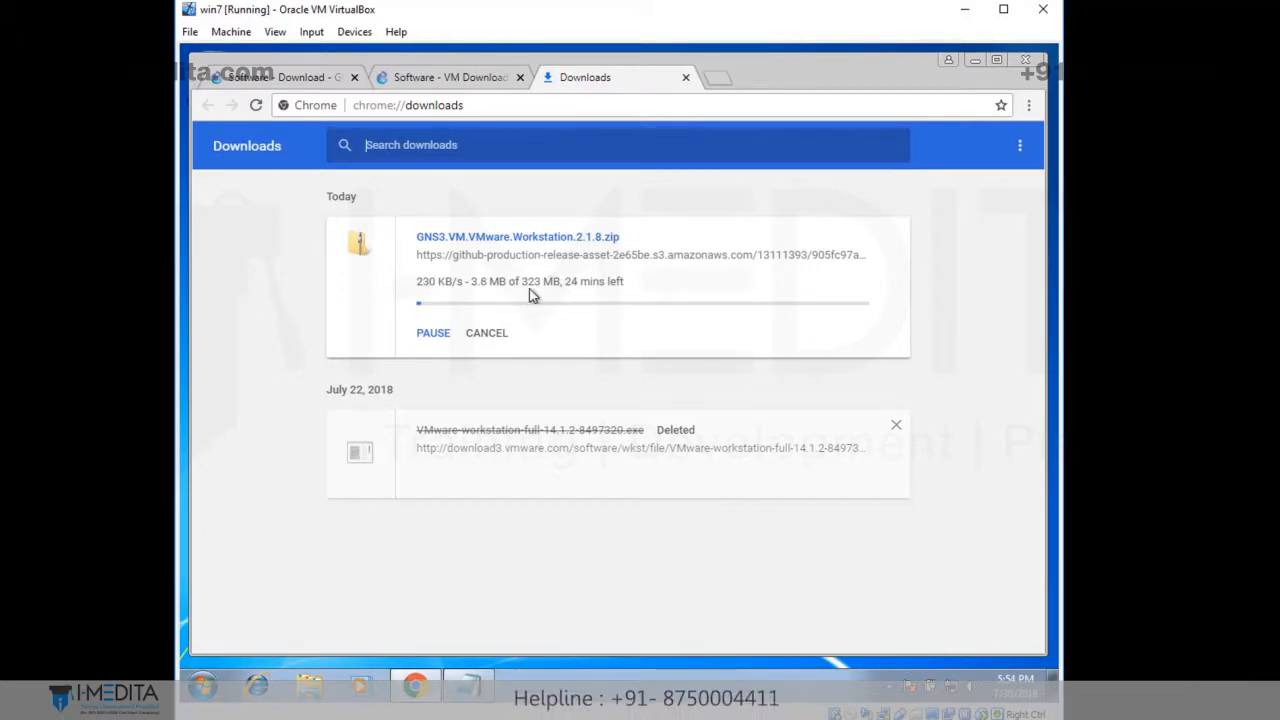
mouse_move(545, 297)
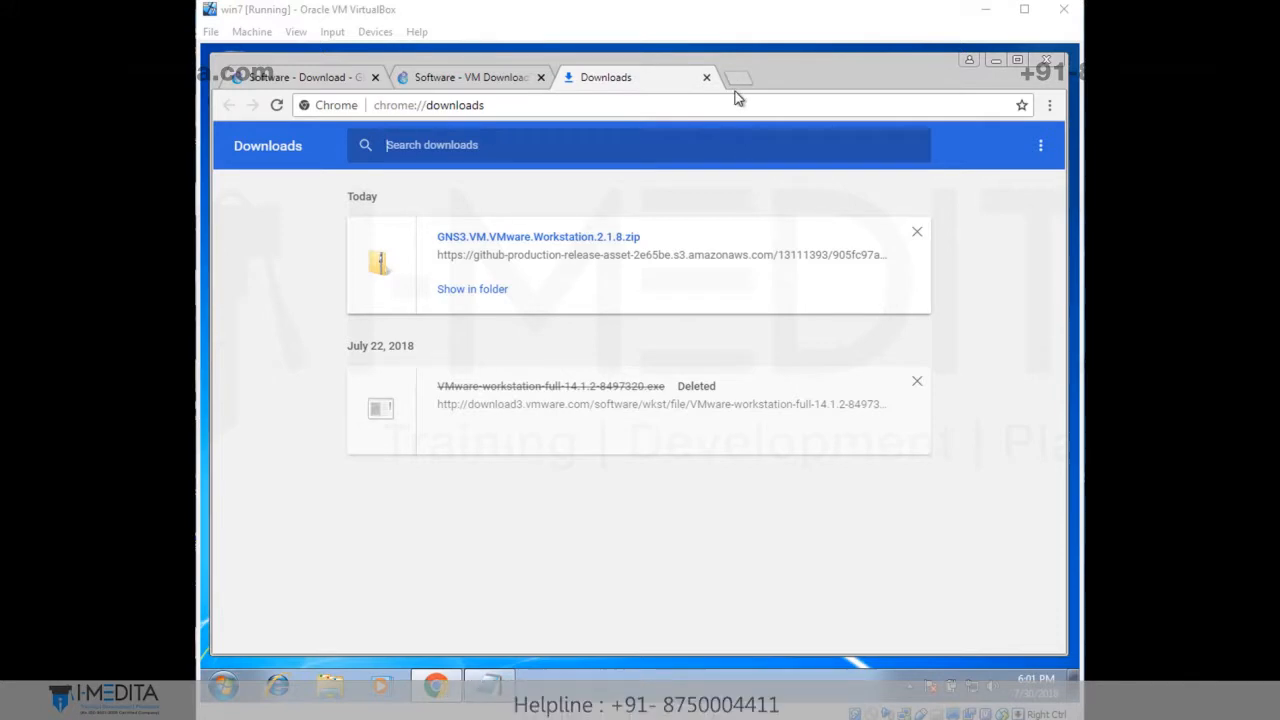
Step: Browse vmware.com free trials to Workstation 14 Pro and download the Windows installer
click(738, 77)
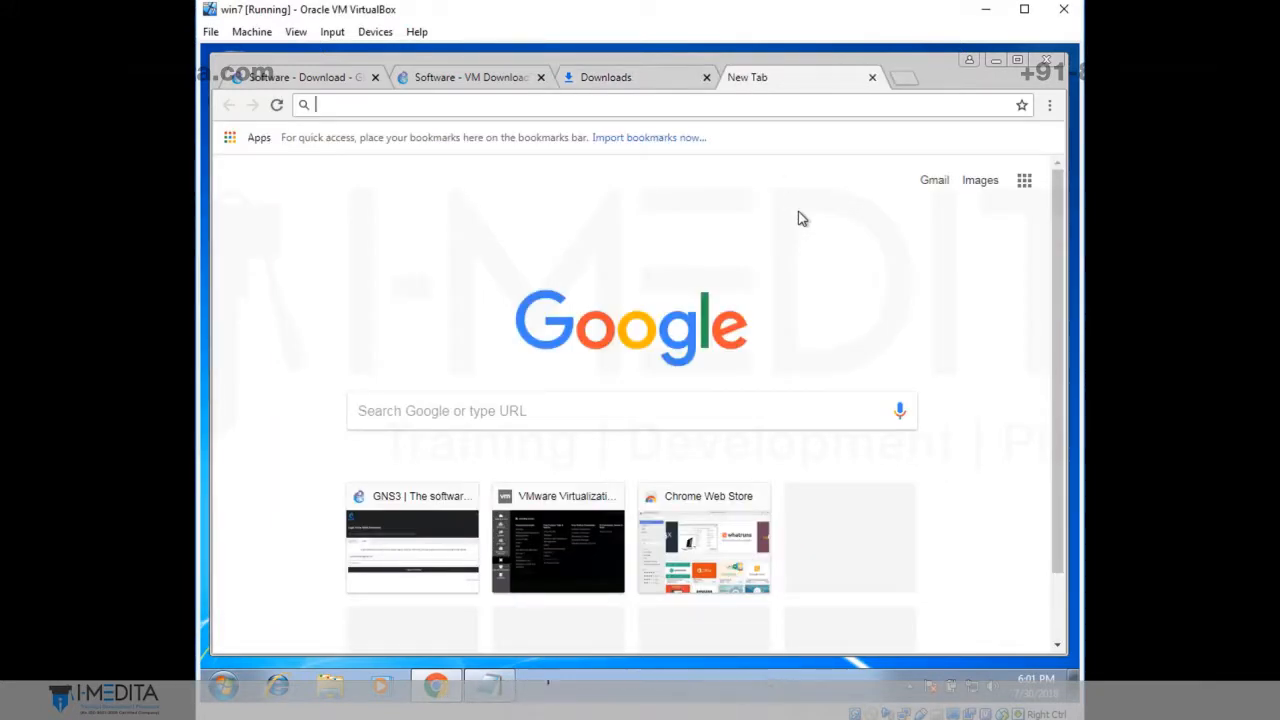
text(vmware.com)
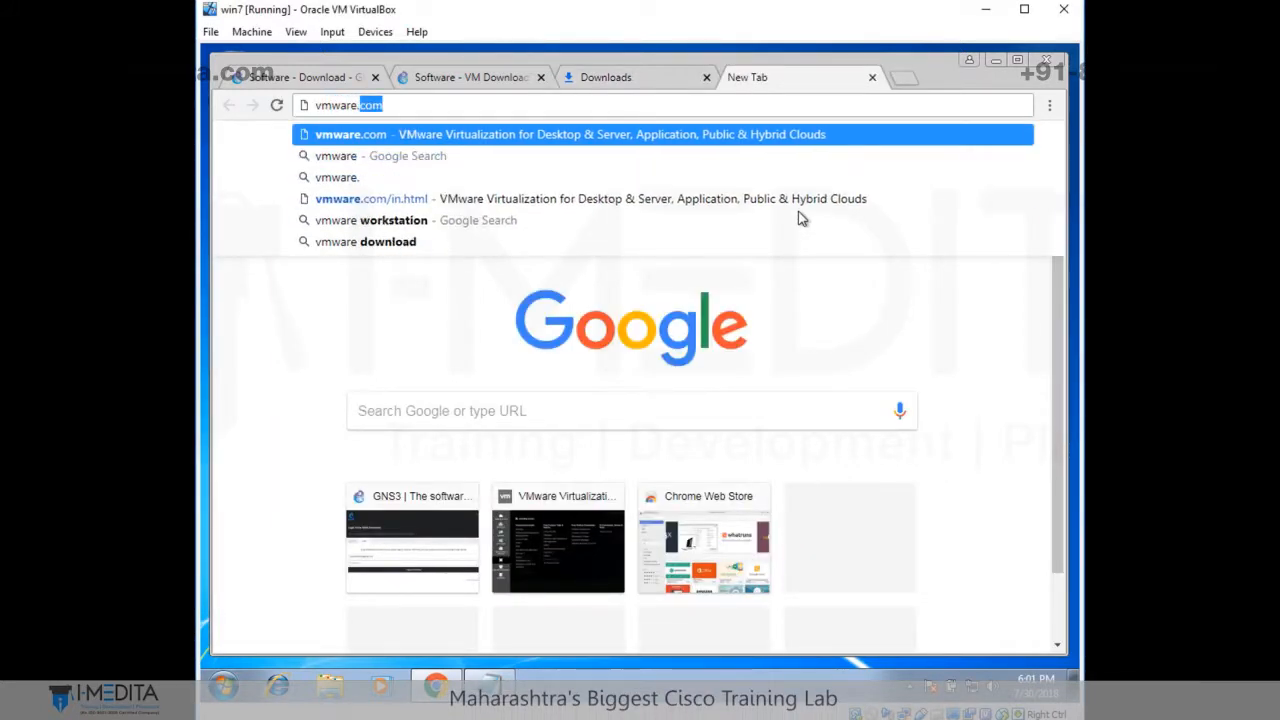
click(371, 198)
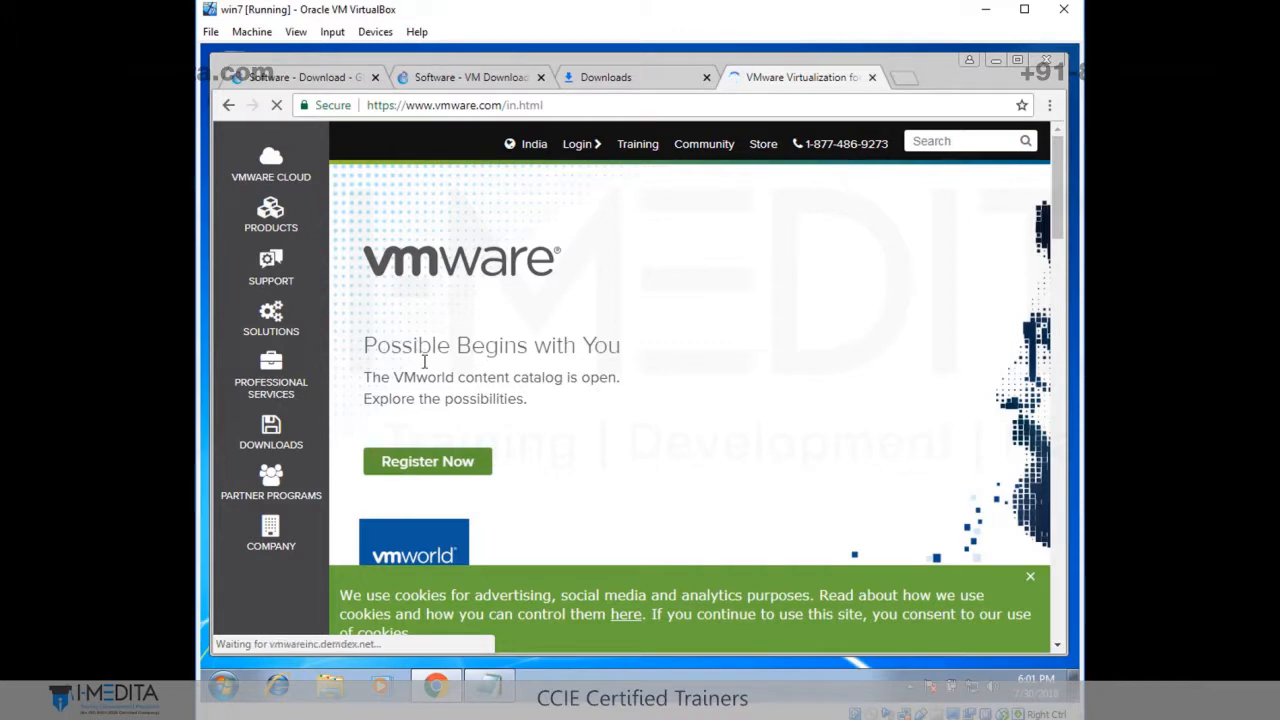
mouse_move(271, 388)
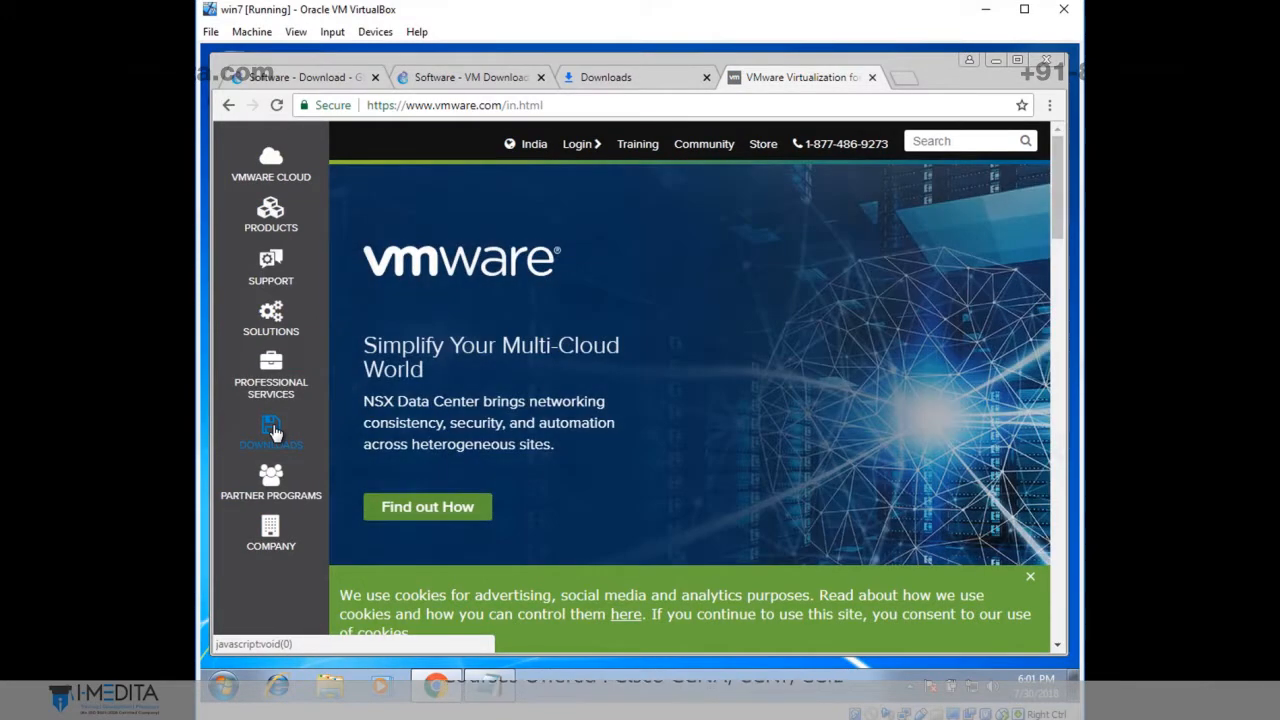
click(271, 430)
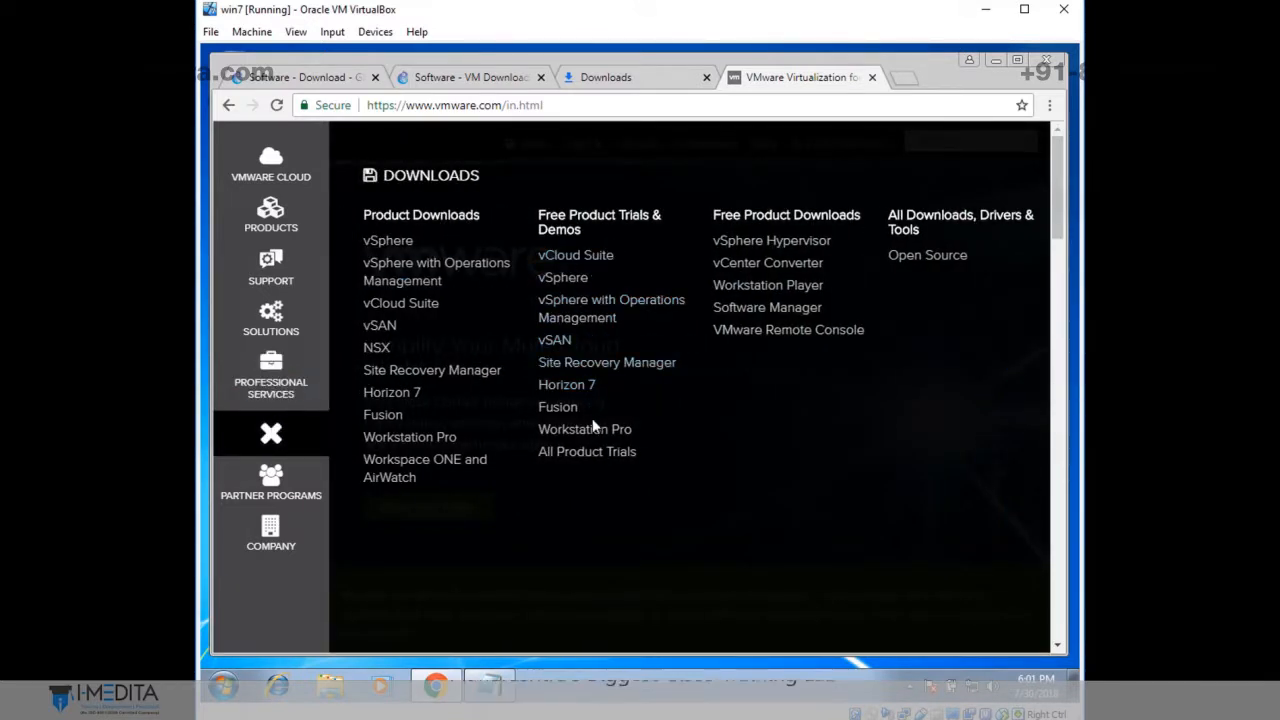
mouse_move(585, 429)
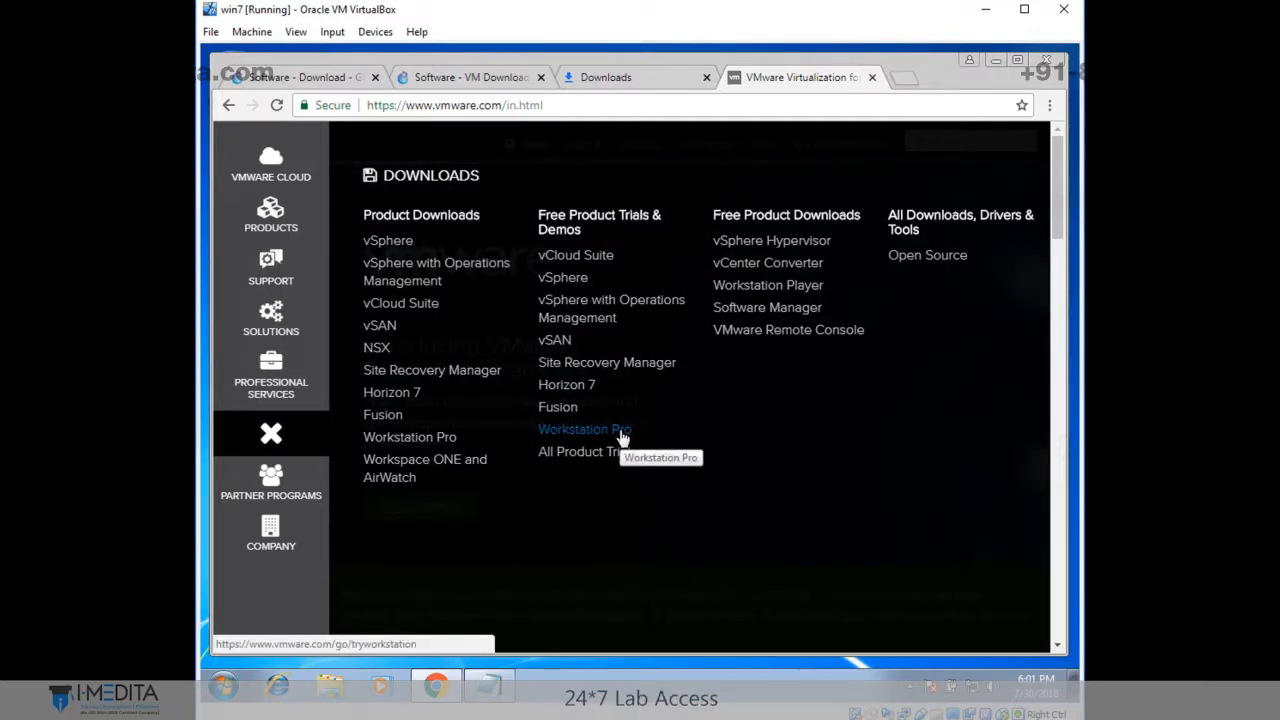
click(585, 429)
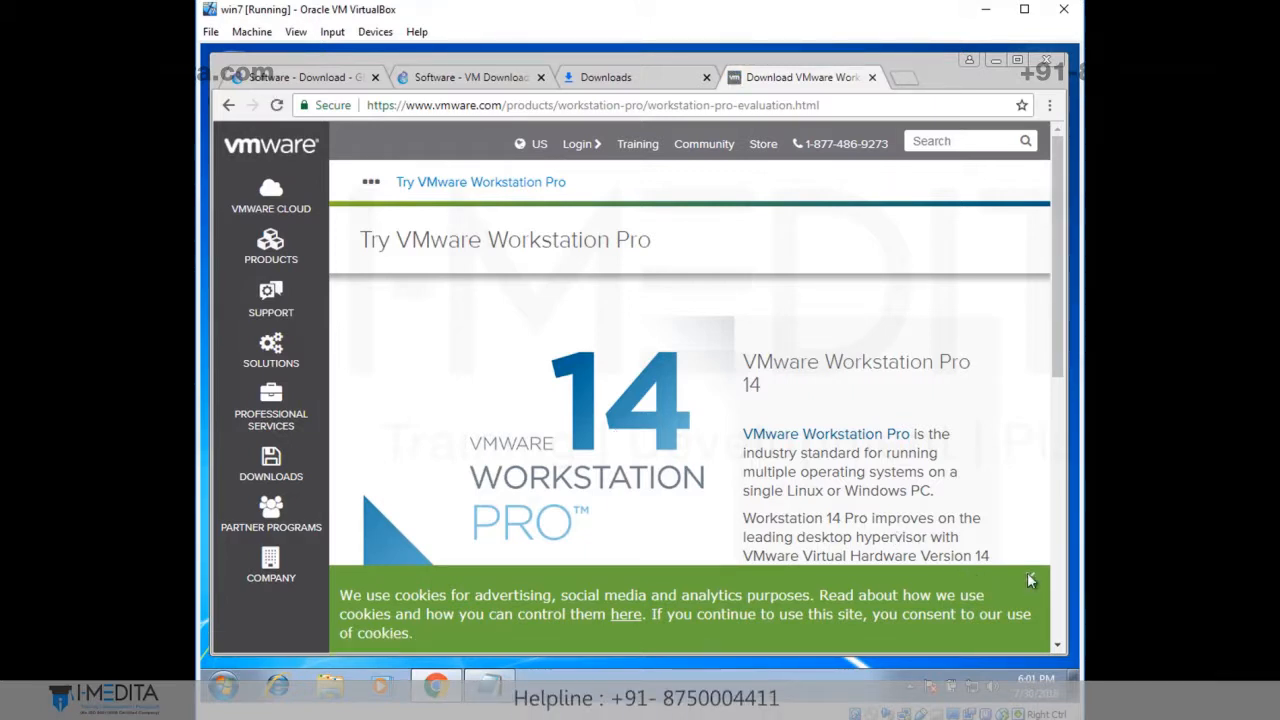
scroll(down, 3)
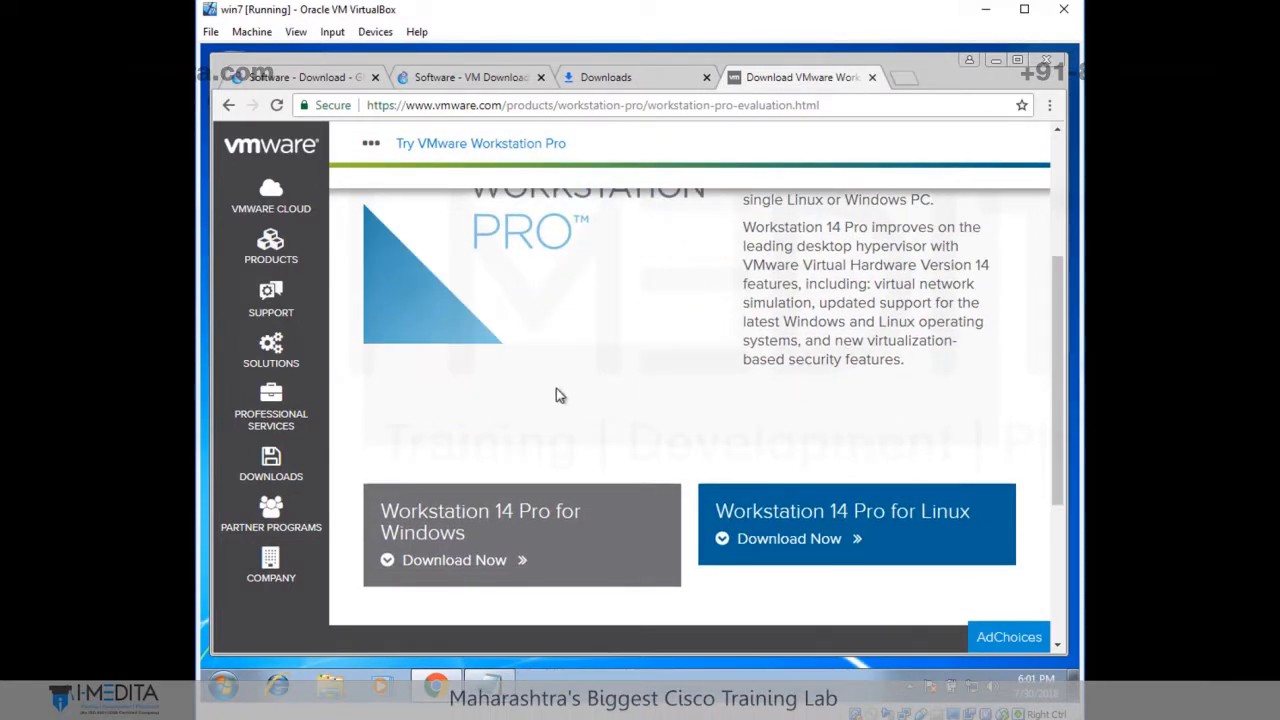
mouse_move(455, 560)
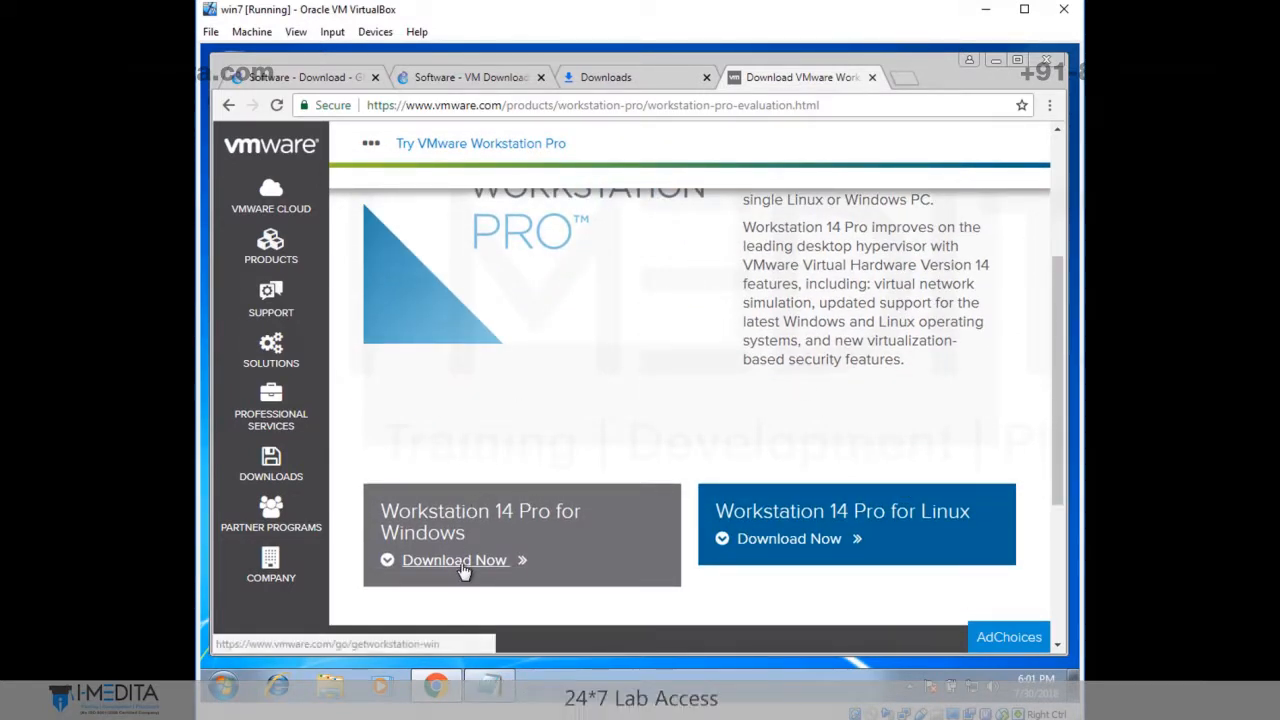
click(455, 560)
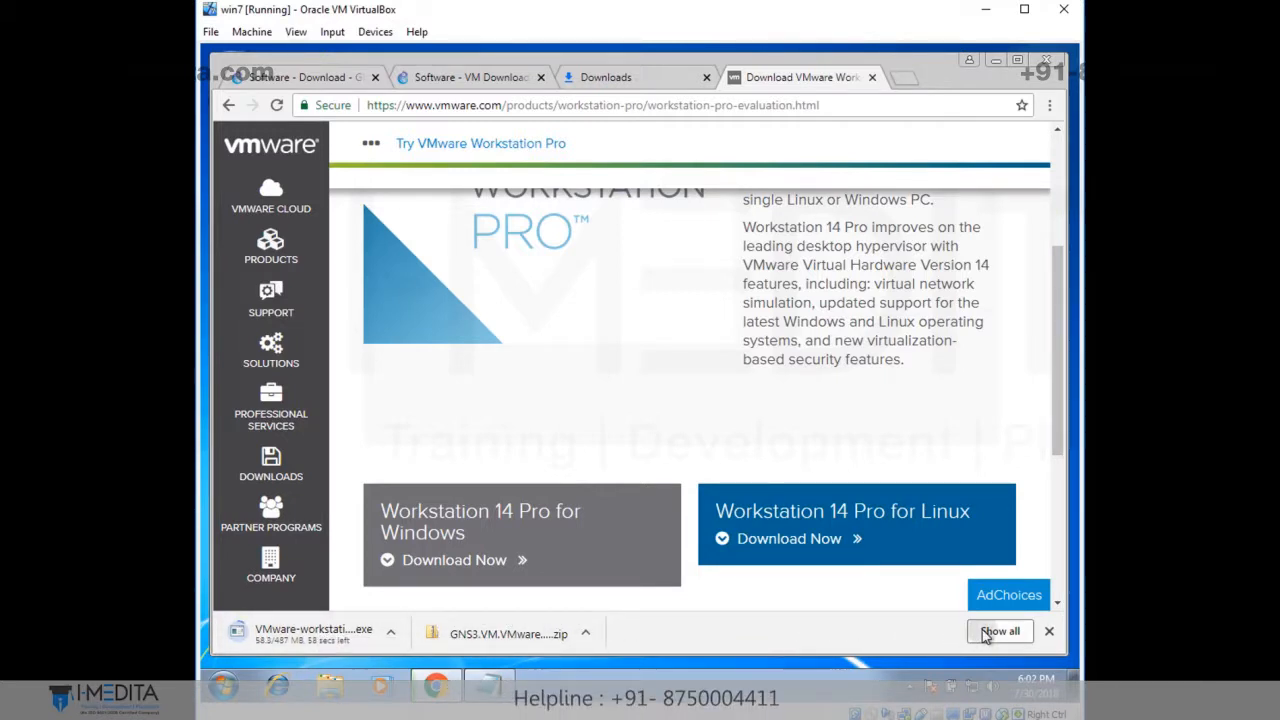
Step: Show the downloads page listing VMware-workstation-full-14.1.2 and the GNS3 VM 2.1.8 zip
click(999, 631)
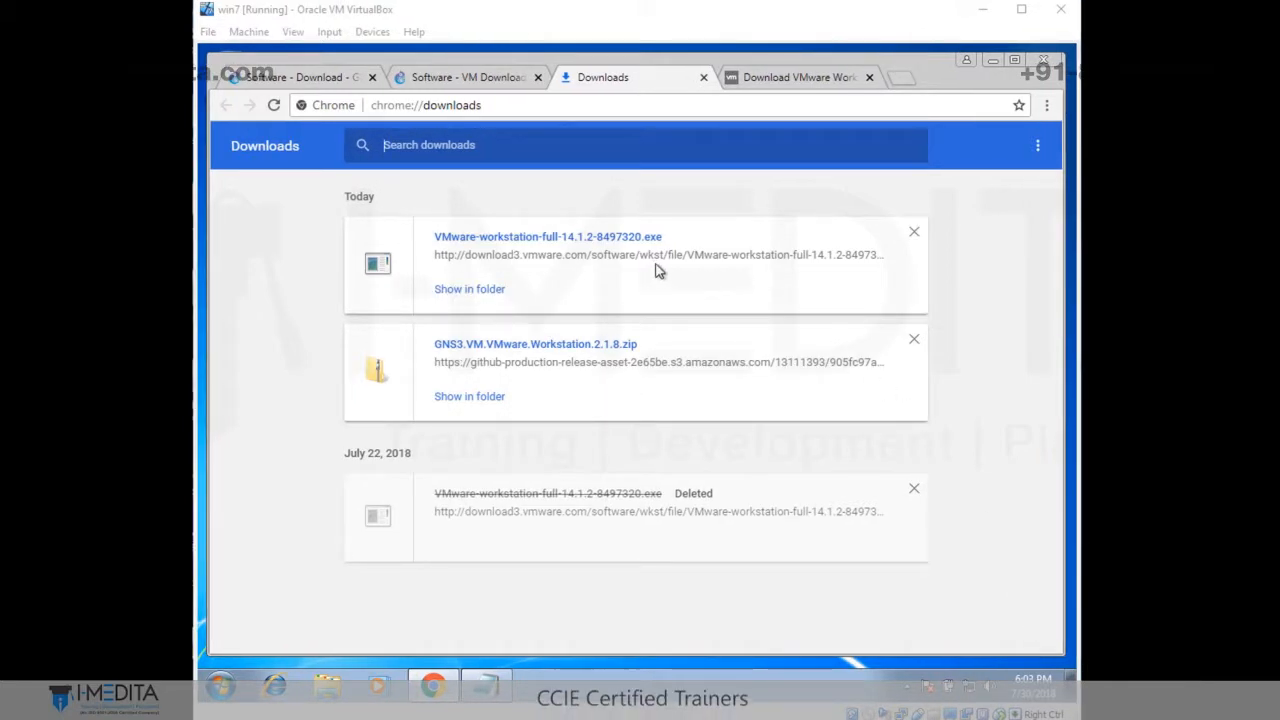
mouse_move(643, 243)
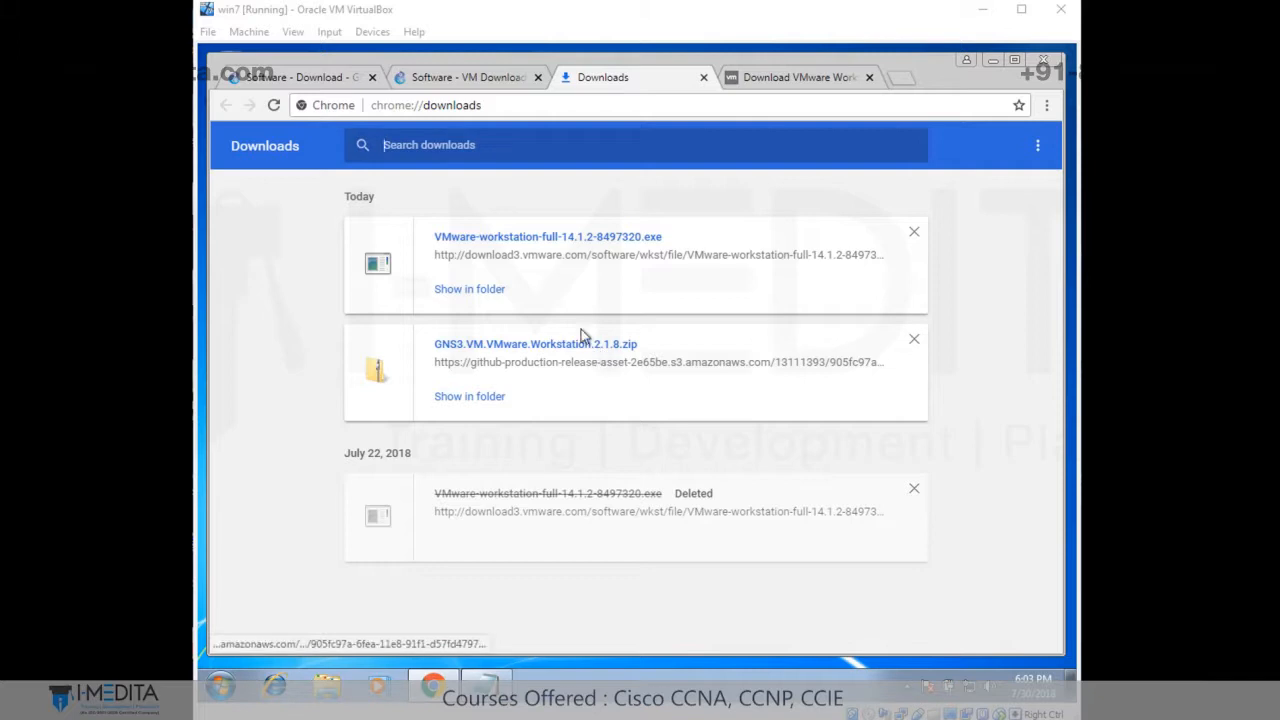
mouse_move(597, 240)
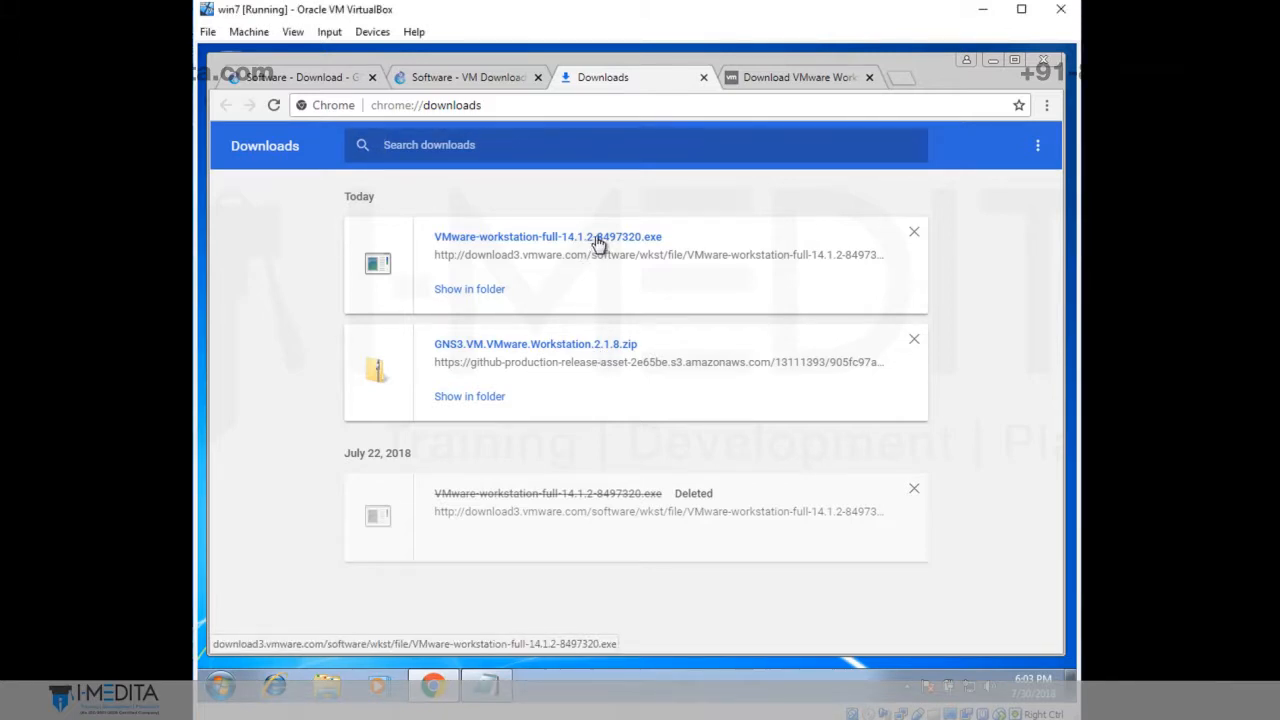
Step: Launch the Workstation installer, accept the license and keep the default install location
click(547, 236)
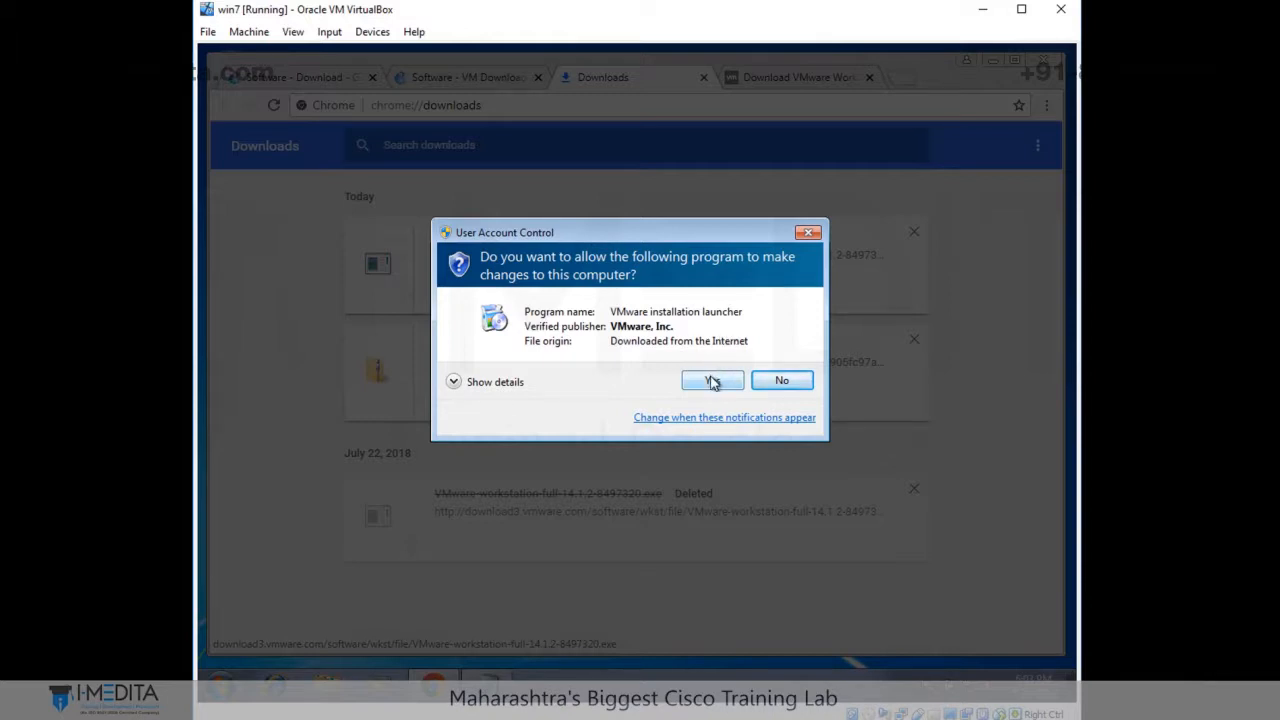
click(712, 380)
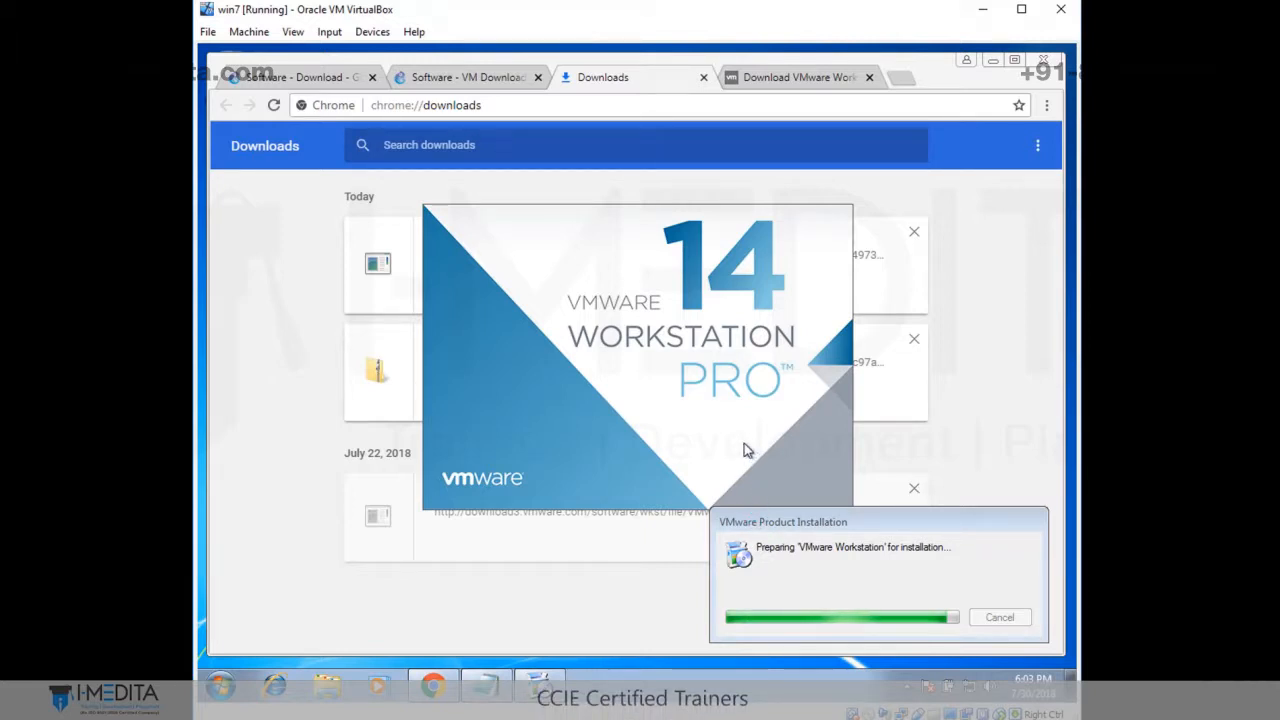
mouse_move(745, 442)
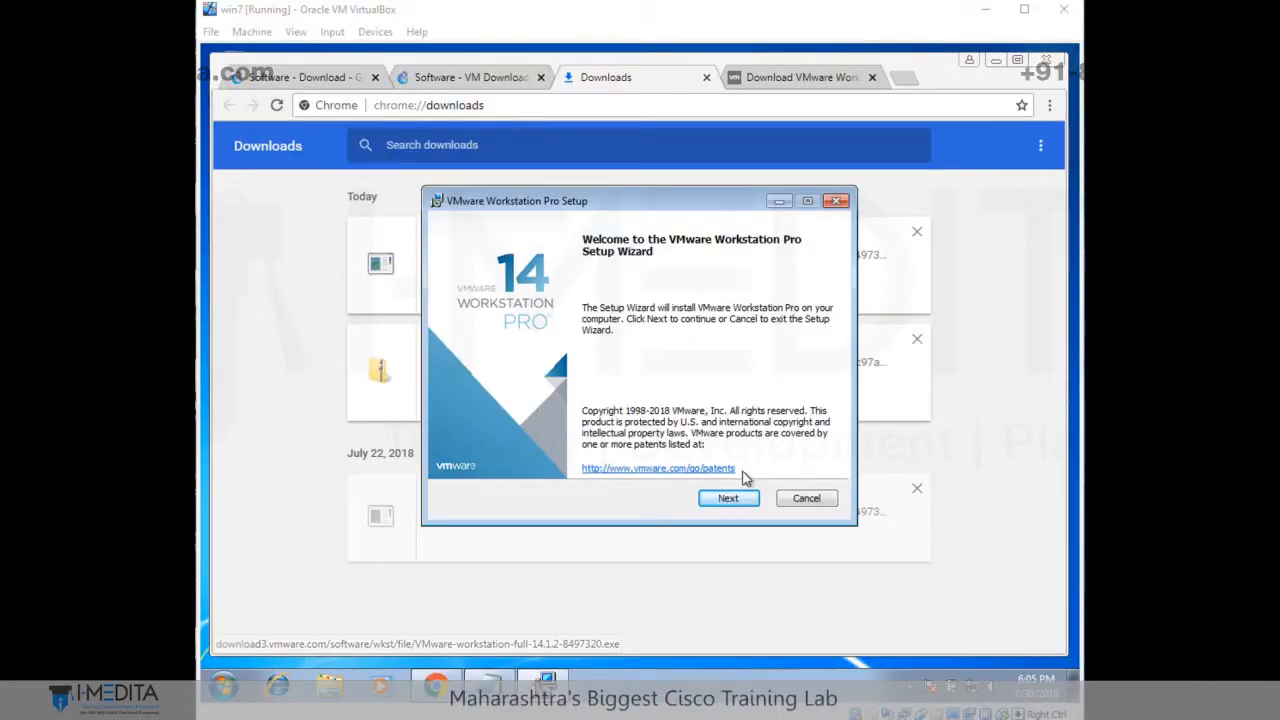
click(728, 498)
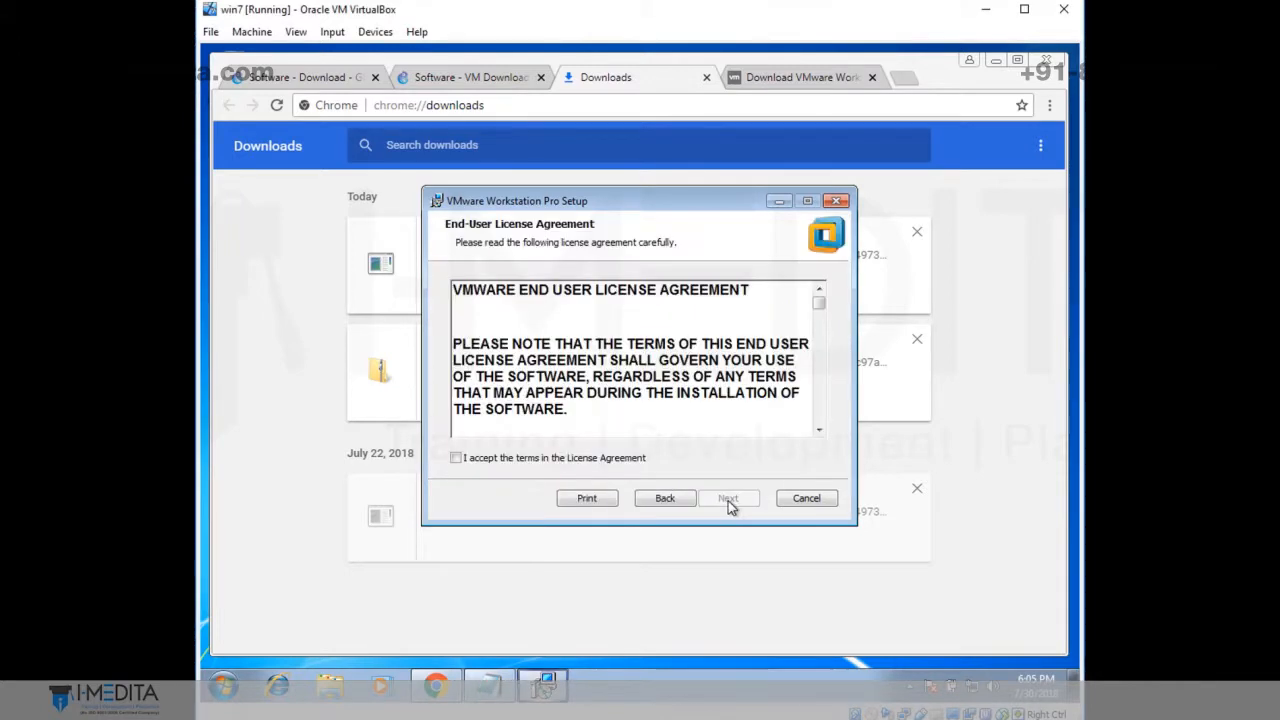
click(456, 457)
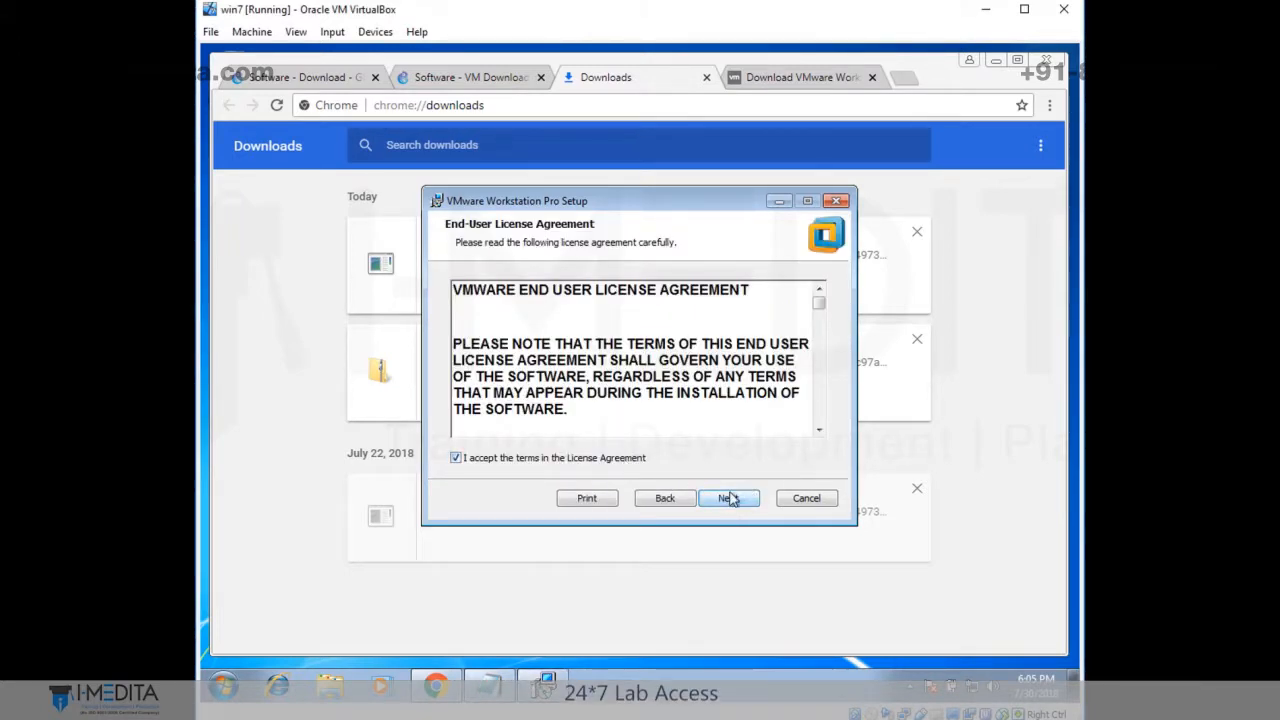
click(724, 498)
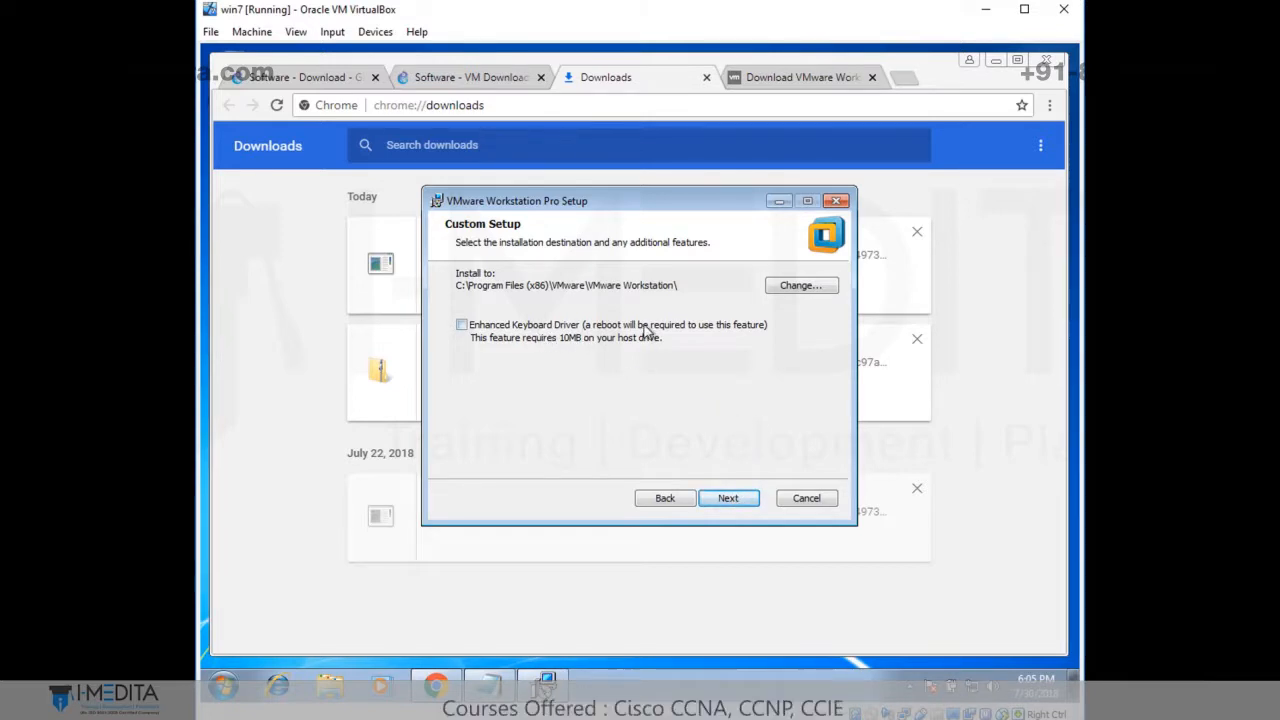
mouse_move(713, 378)
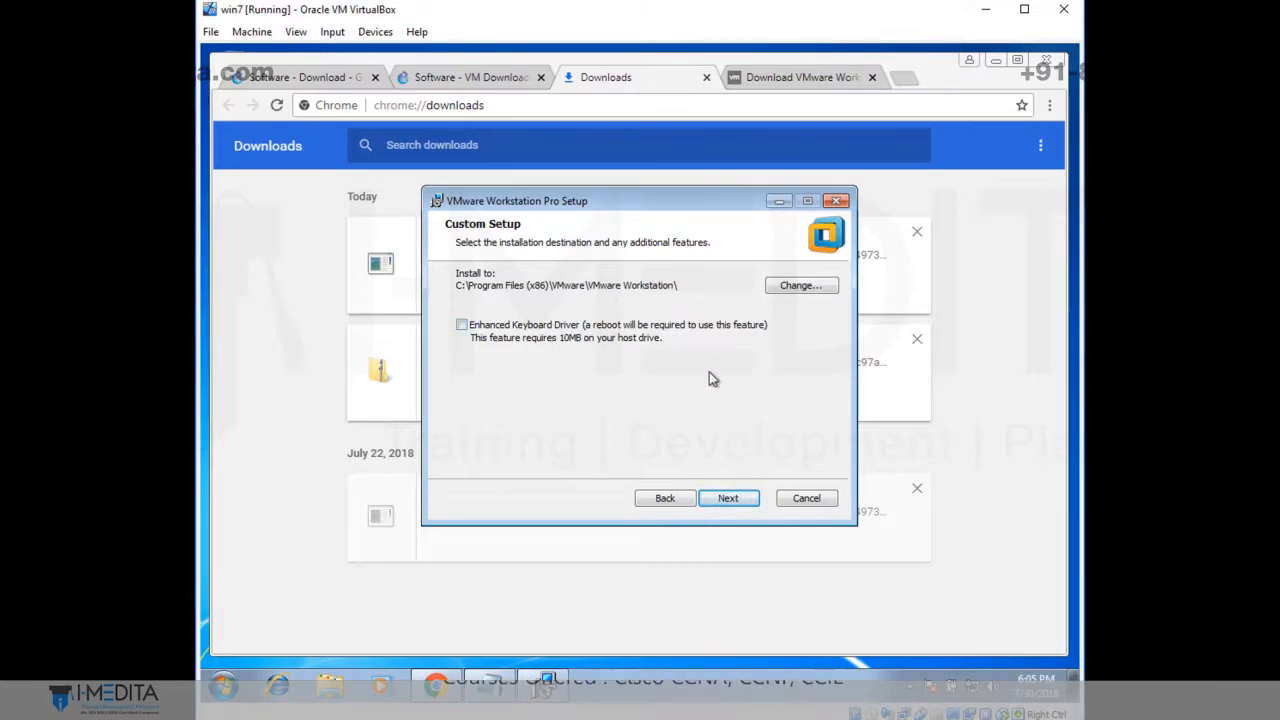
click(728, 498)
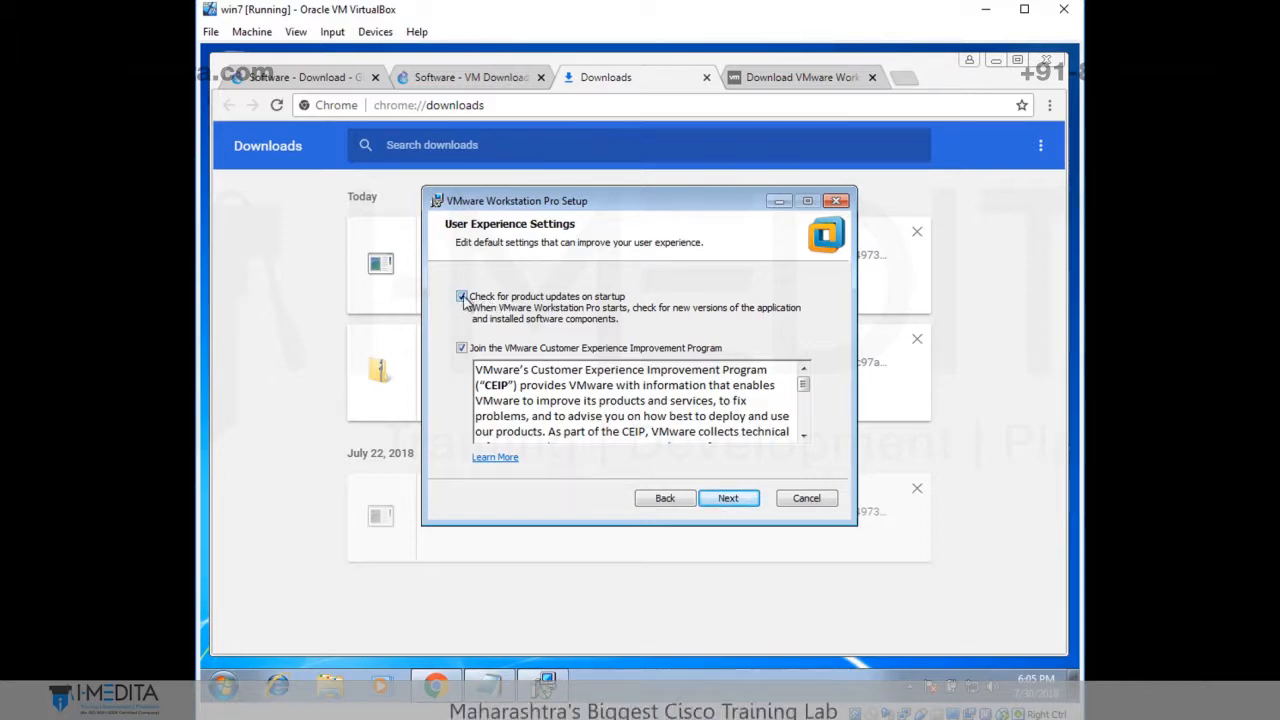
Step: Disable startup update checks and the experience program, keep shortcuts, install and finish
click(461, 296)
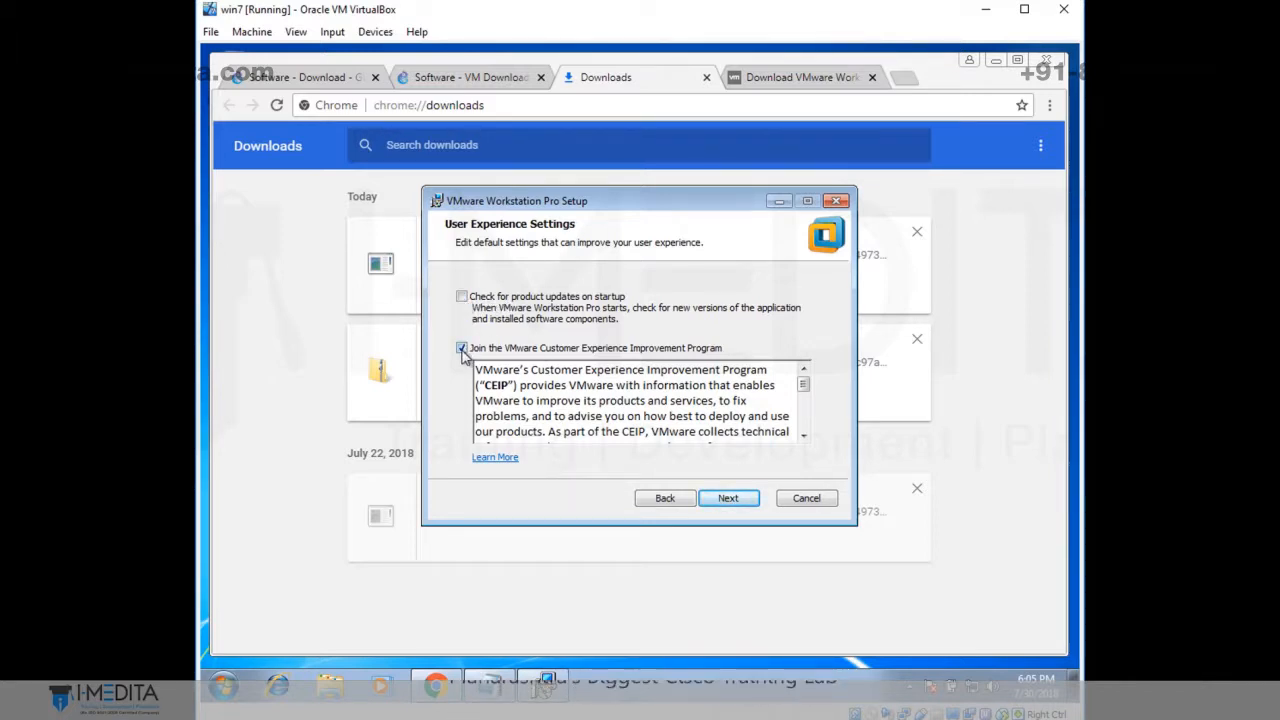
click(461, 348)
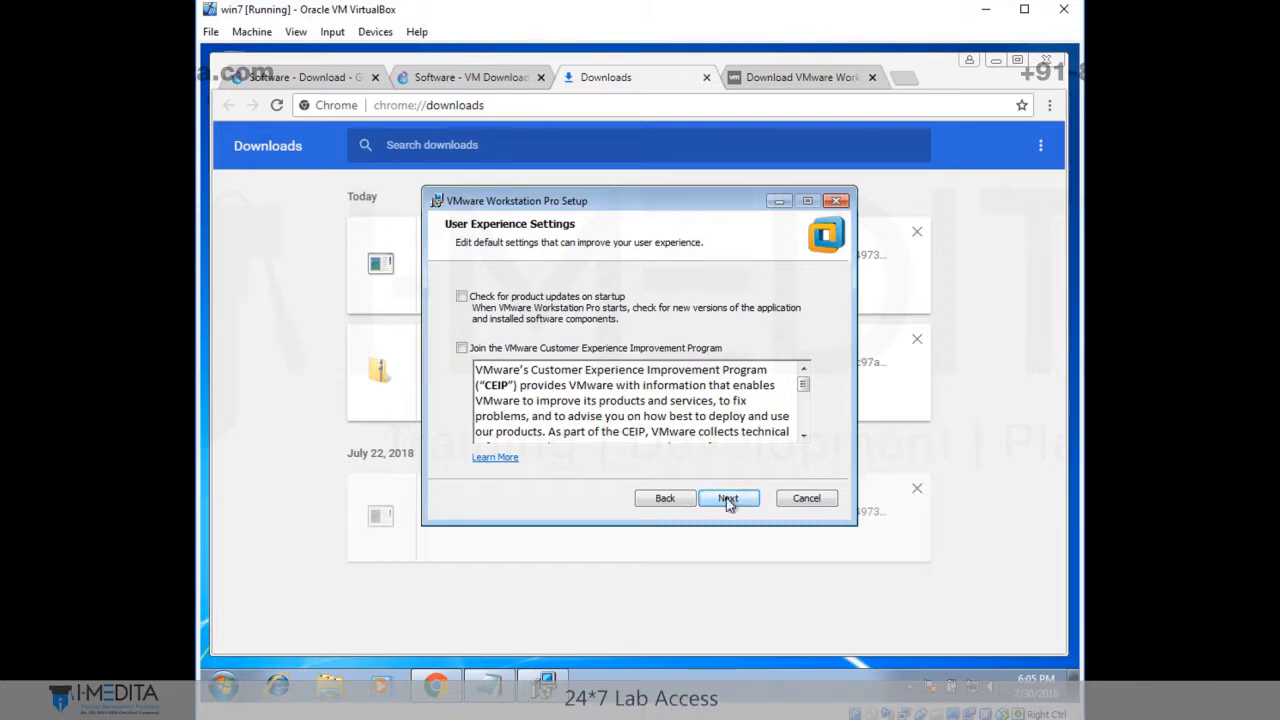
click(728, 498)
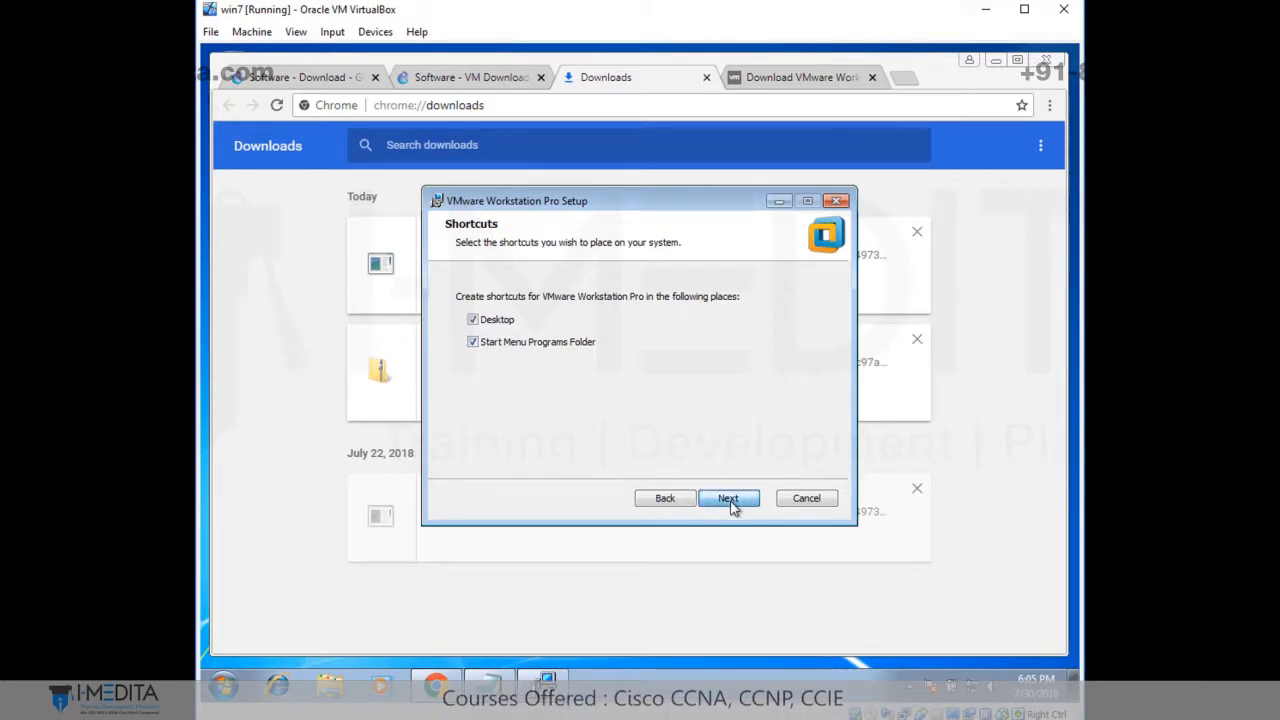
click(727, 498)
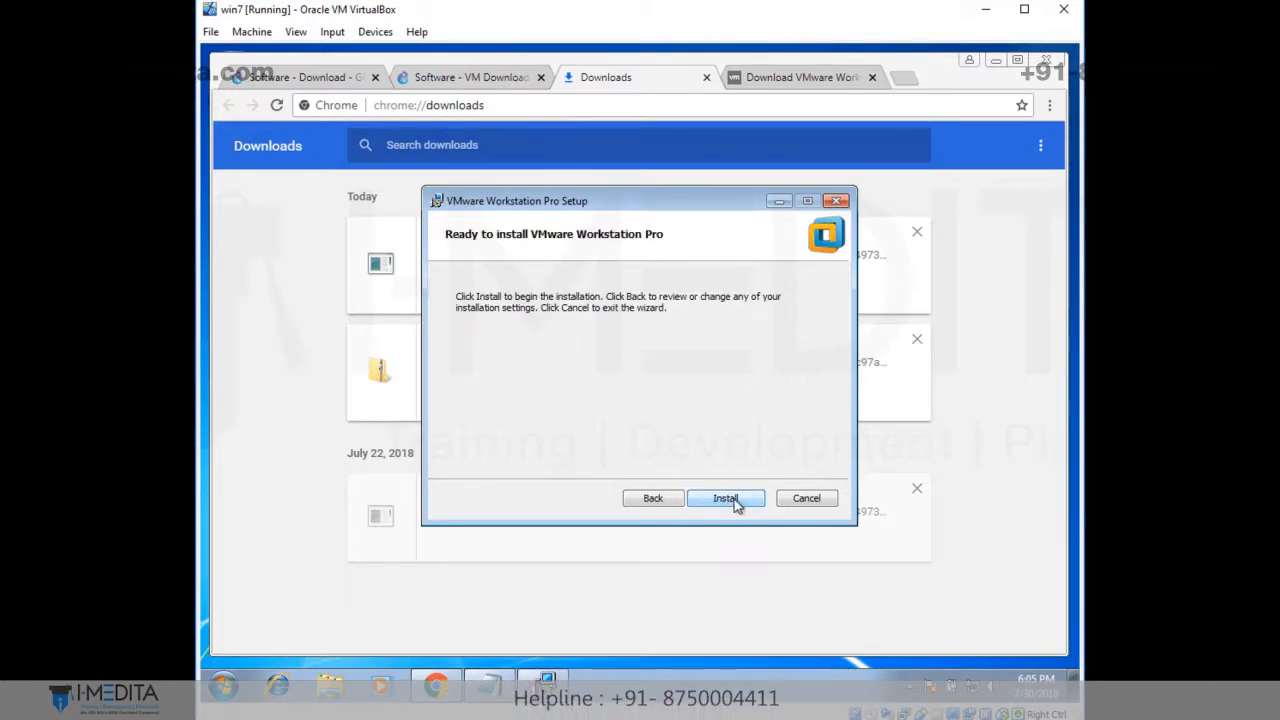
click(725, 498)
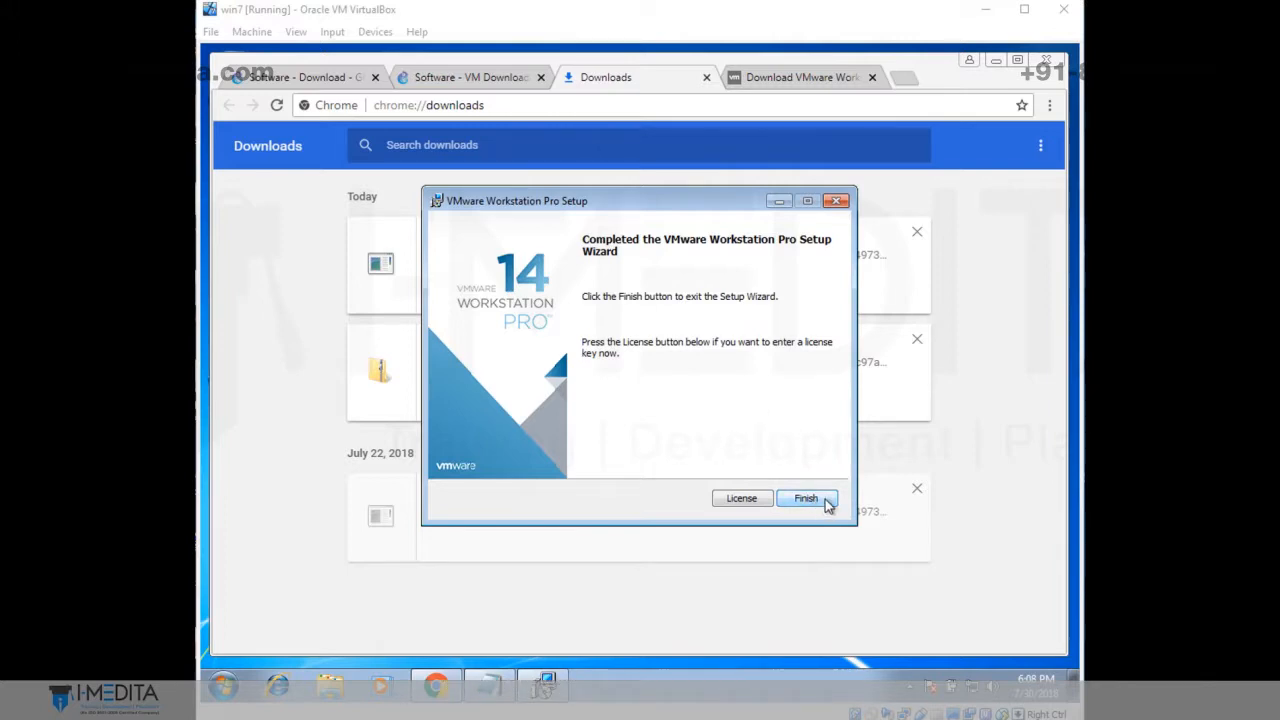
click(805, 498)
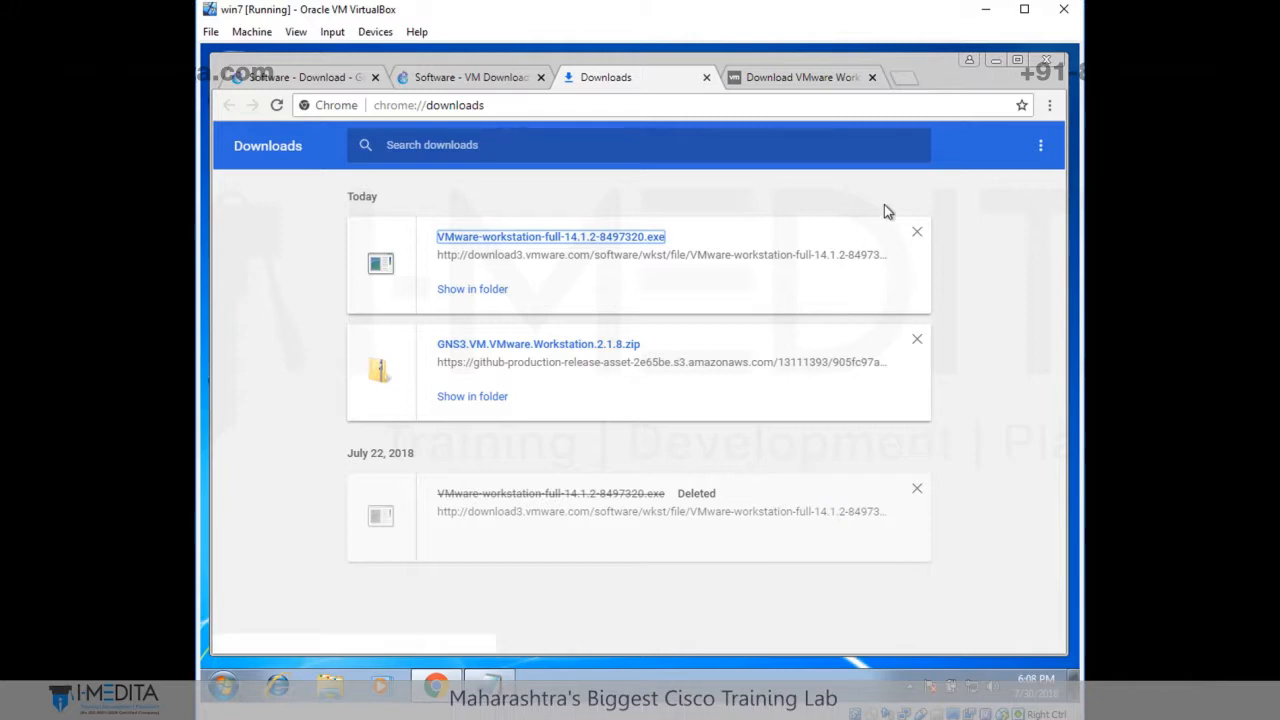
mouse_move(651, 366)
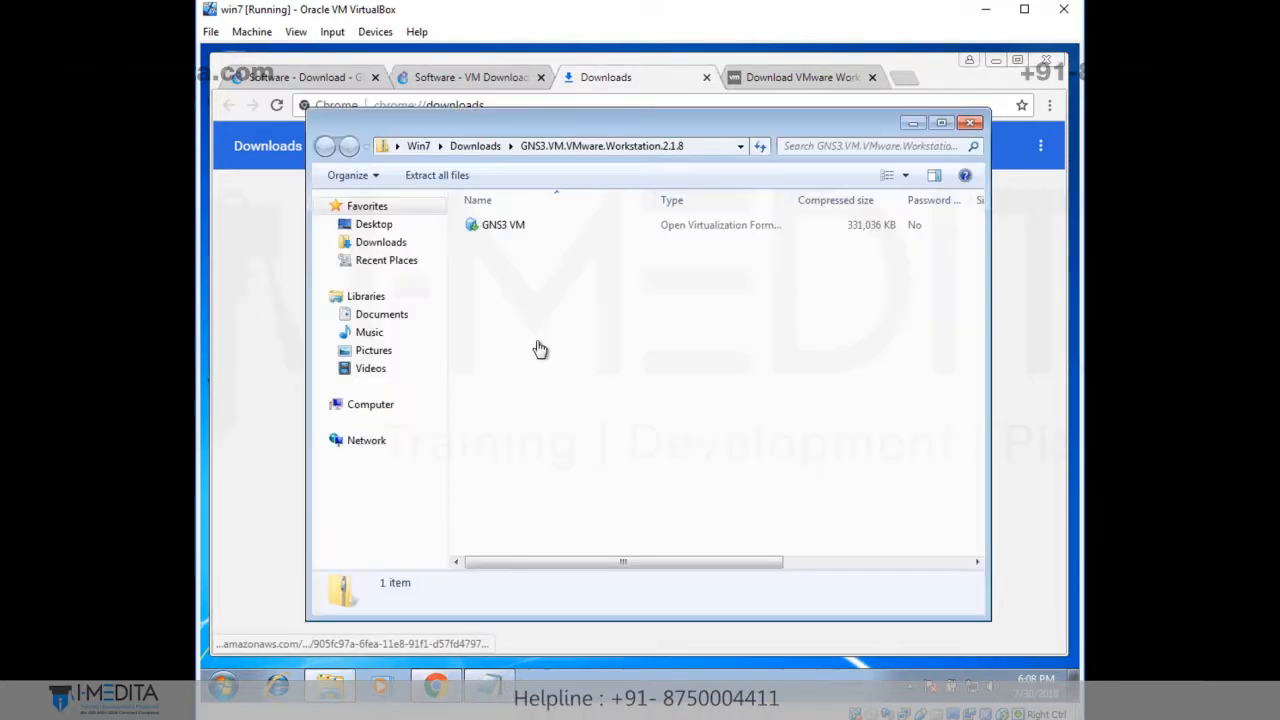
Step: Select the GNS3 VM appliance file inside the 2.1.8 zip
click(502, 224)
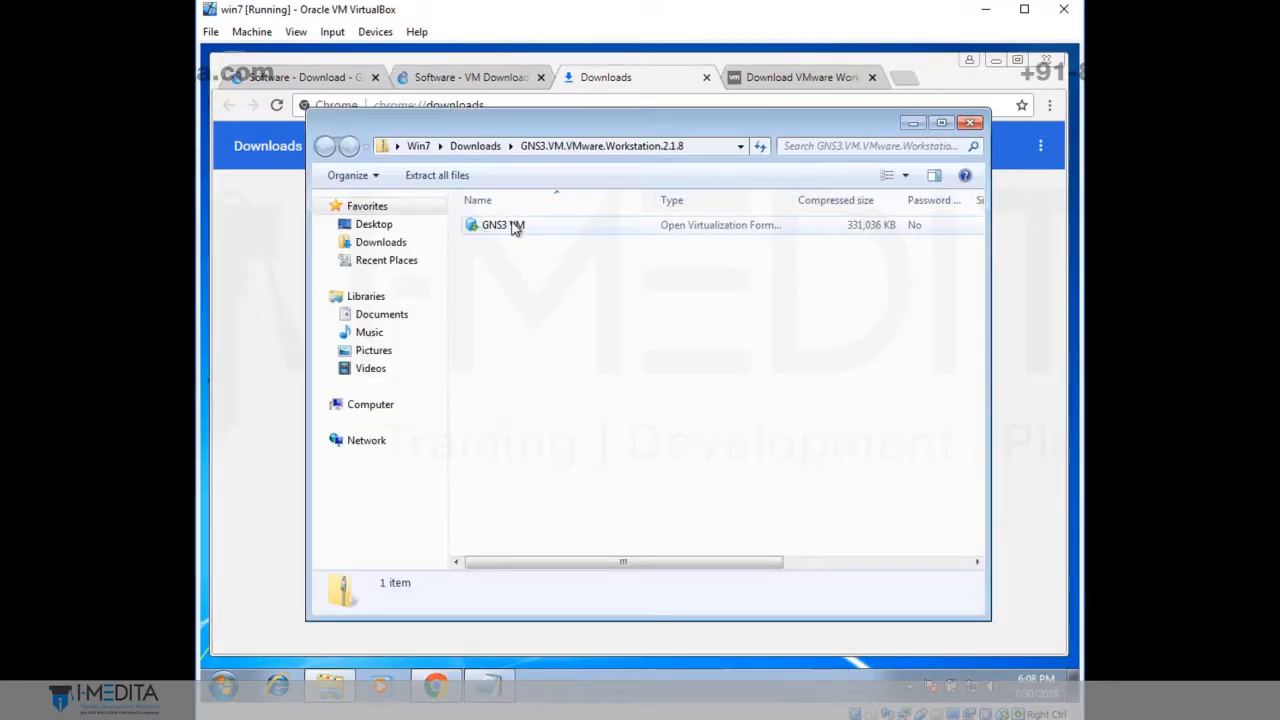
Step: Open the GNS3 VM appliance and import it under the name GNS3 VM (2)
click(503, 224)
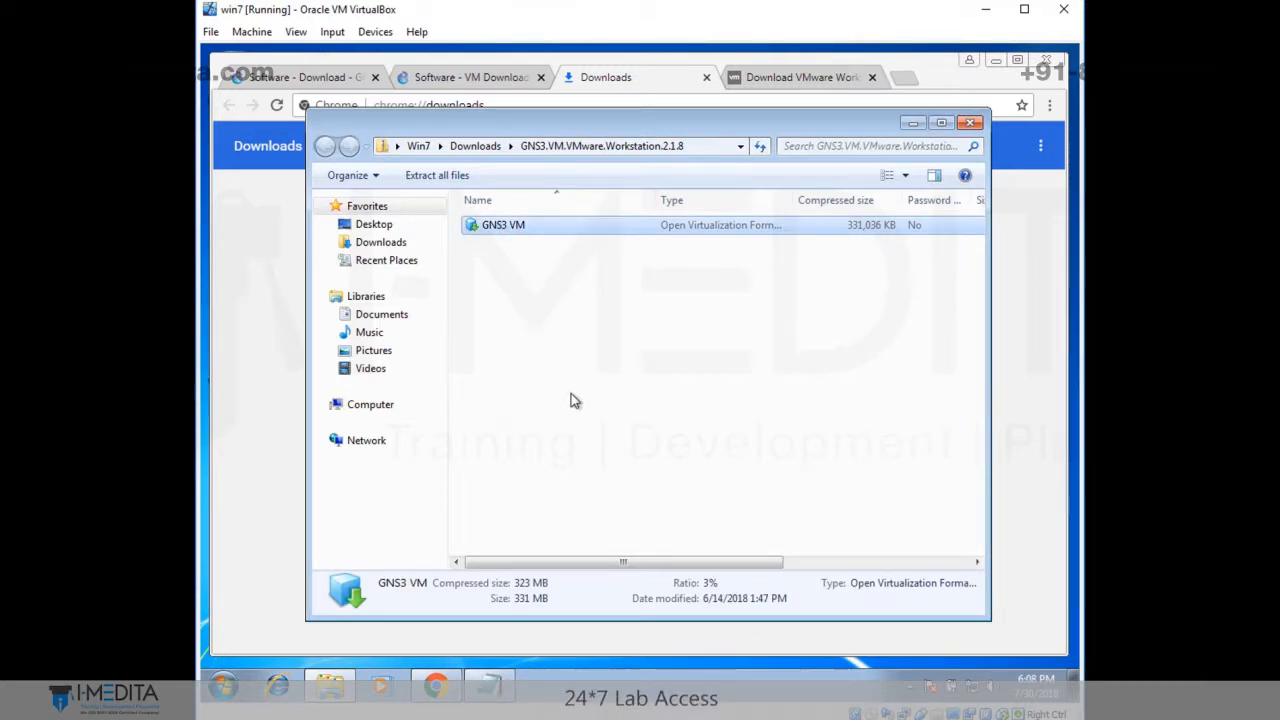
mouse_move(578, 525)
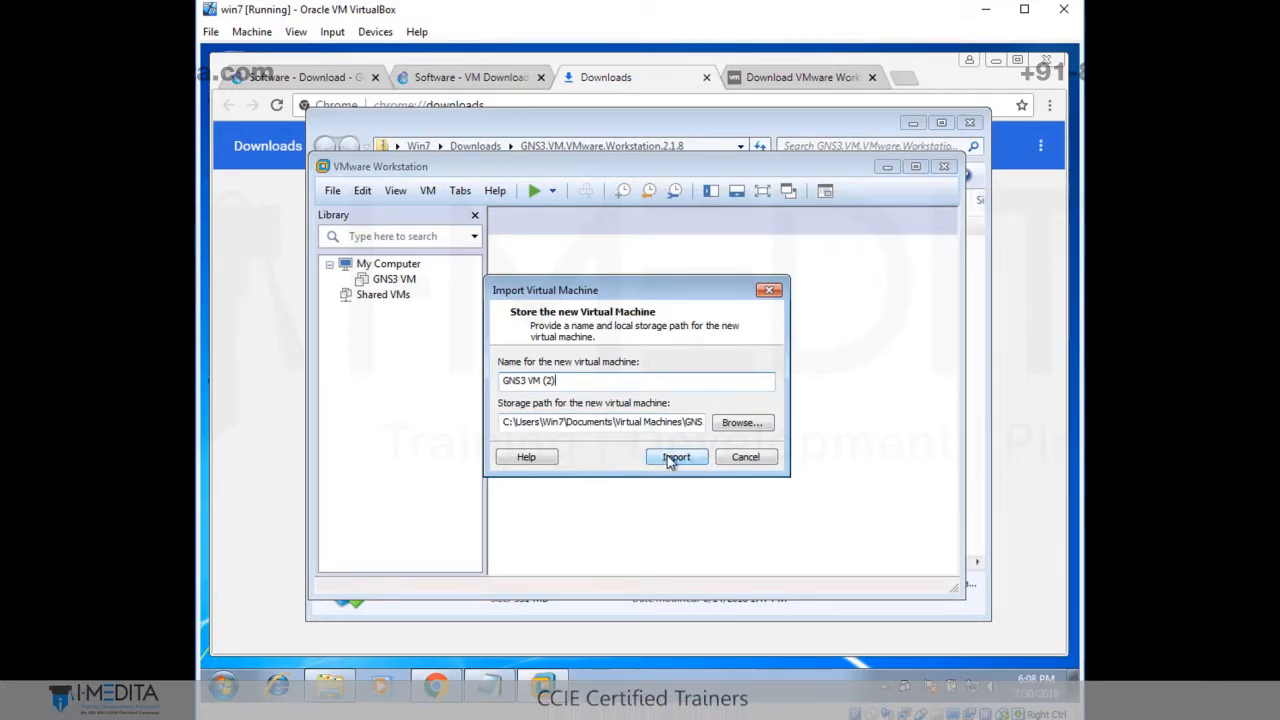
click(676, 457)
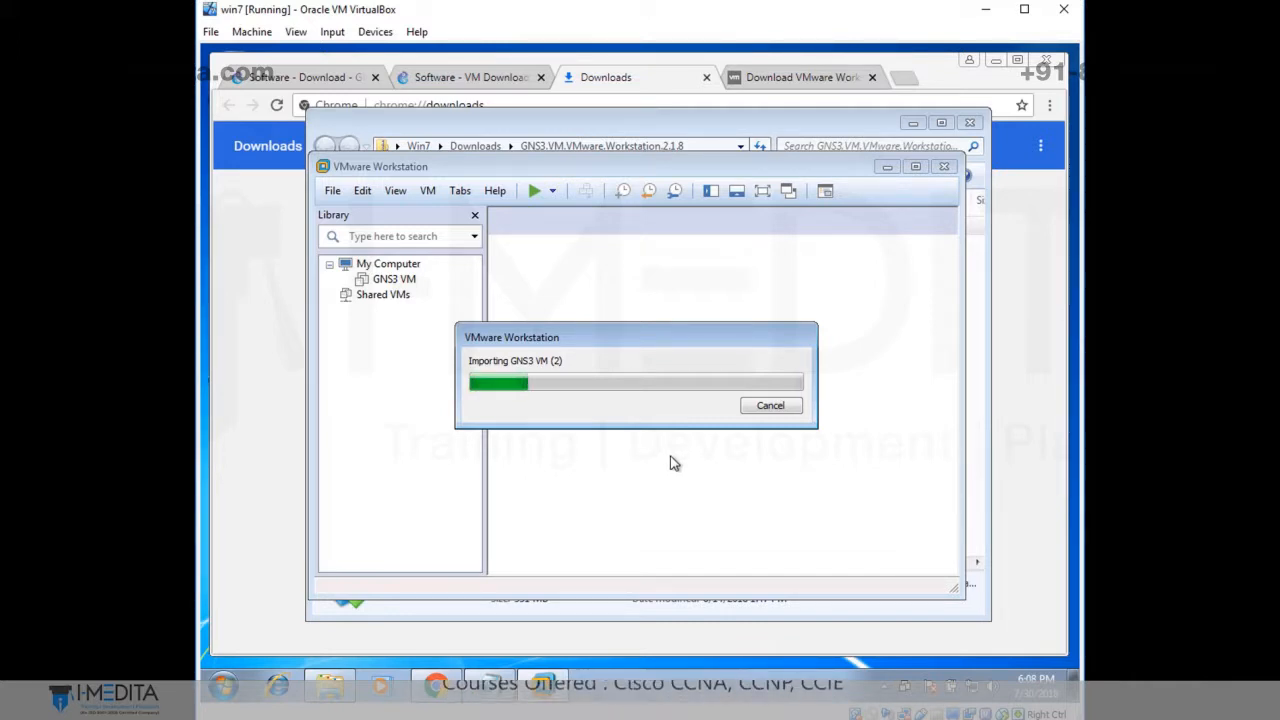
mouse_move(686, 471)
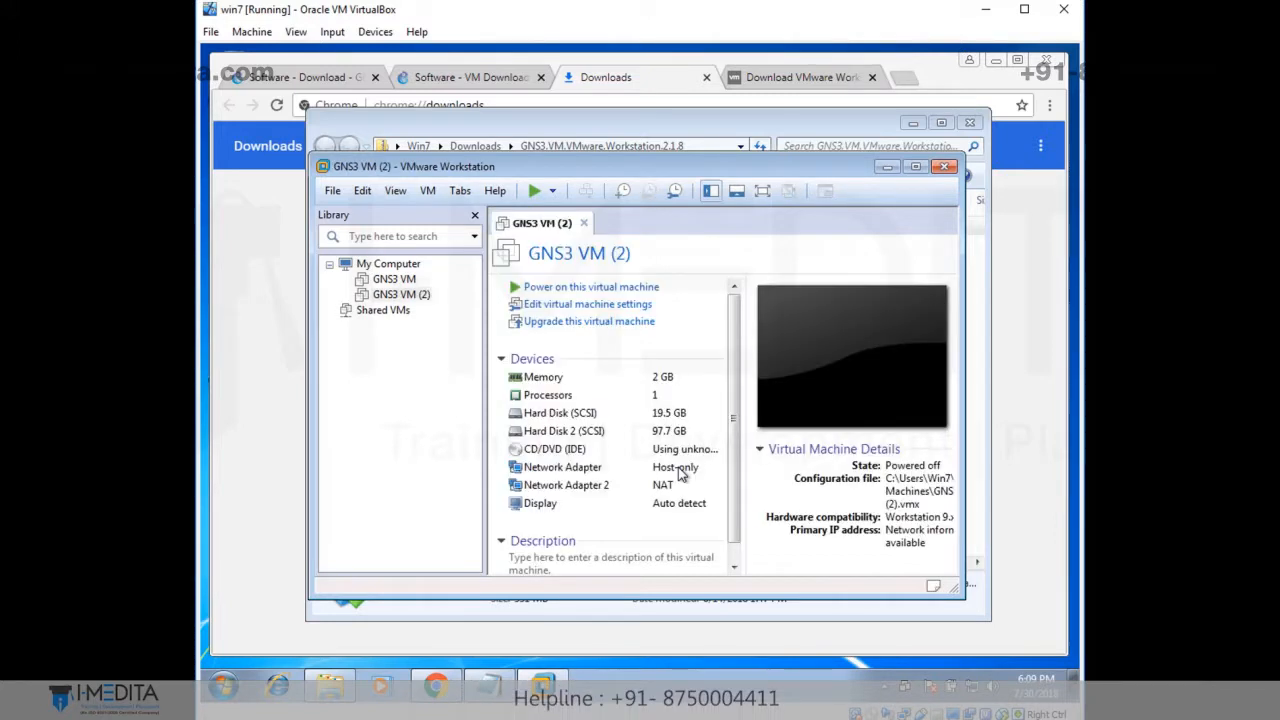
mouse_move(675, 467)
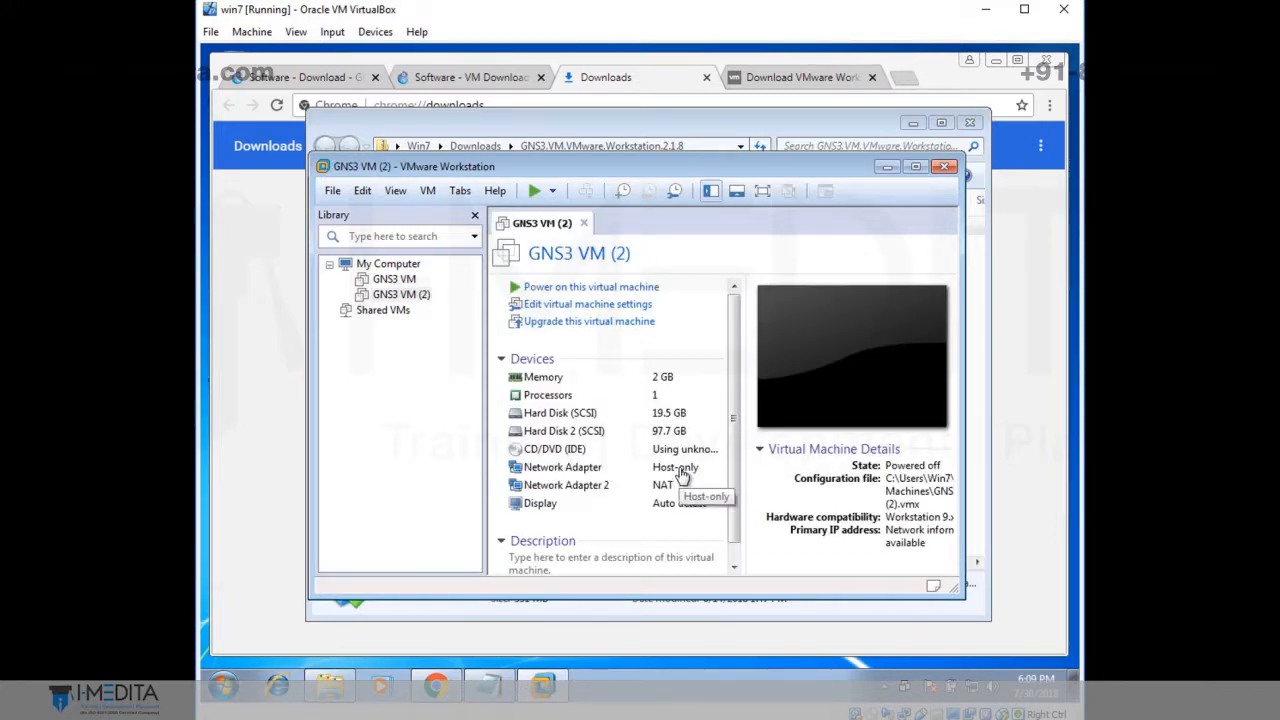
mouse_move(400, 294)
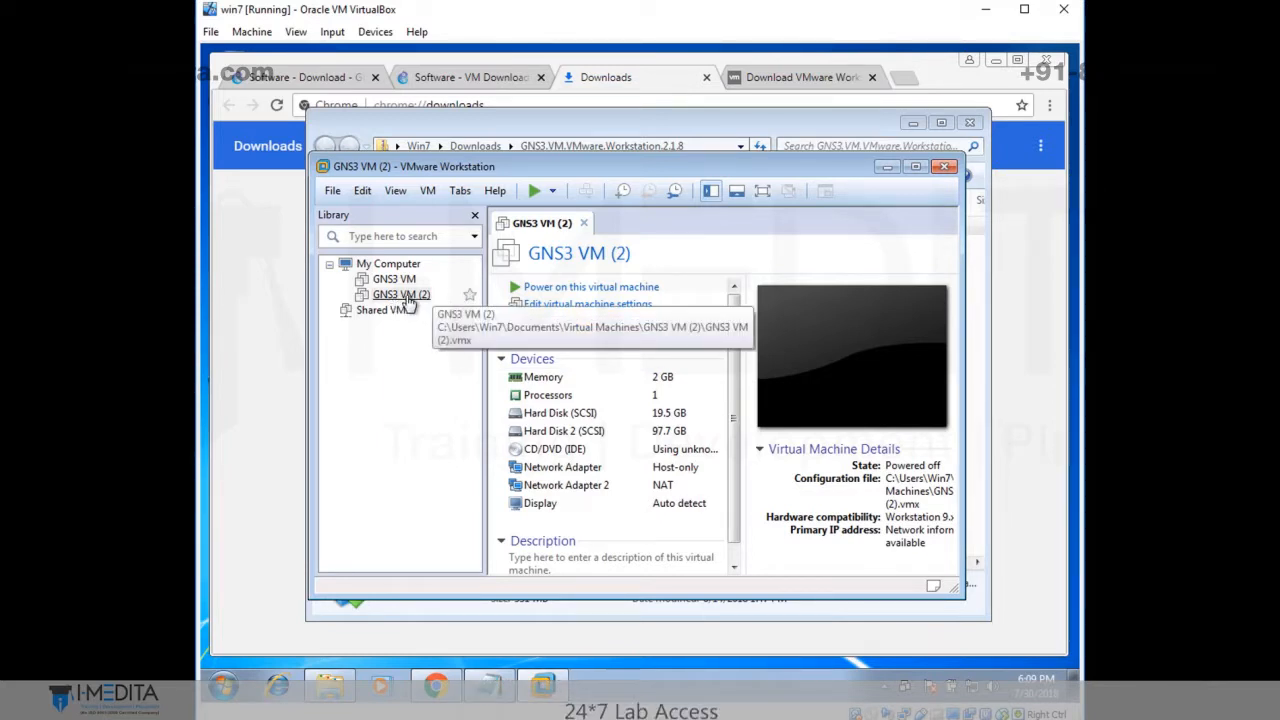
Step: Remove the old GNS3 VM entry, then bring up the GNS3 VM (2) context menu
right_click(393, 278)
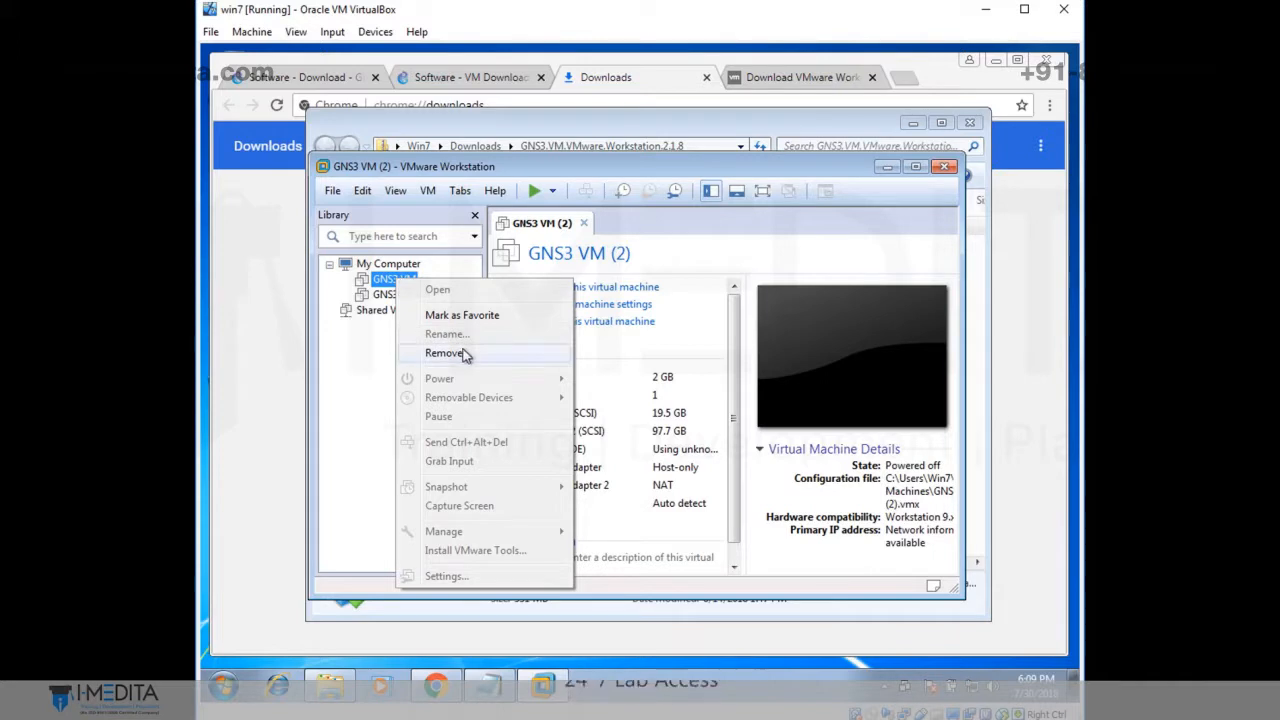
click(445, 352)
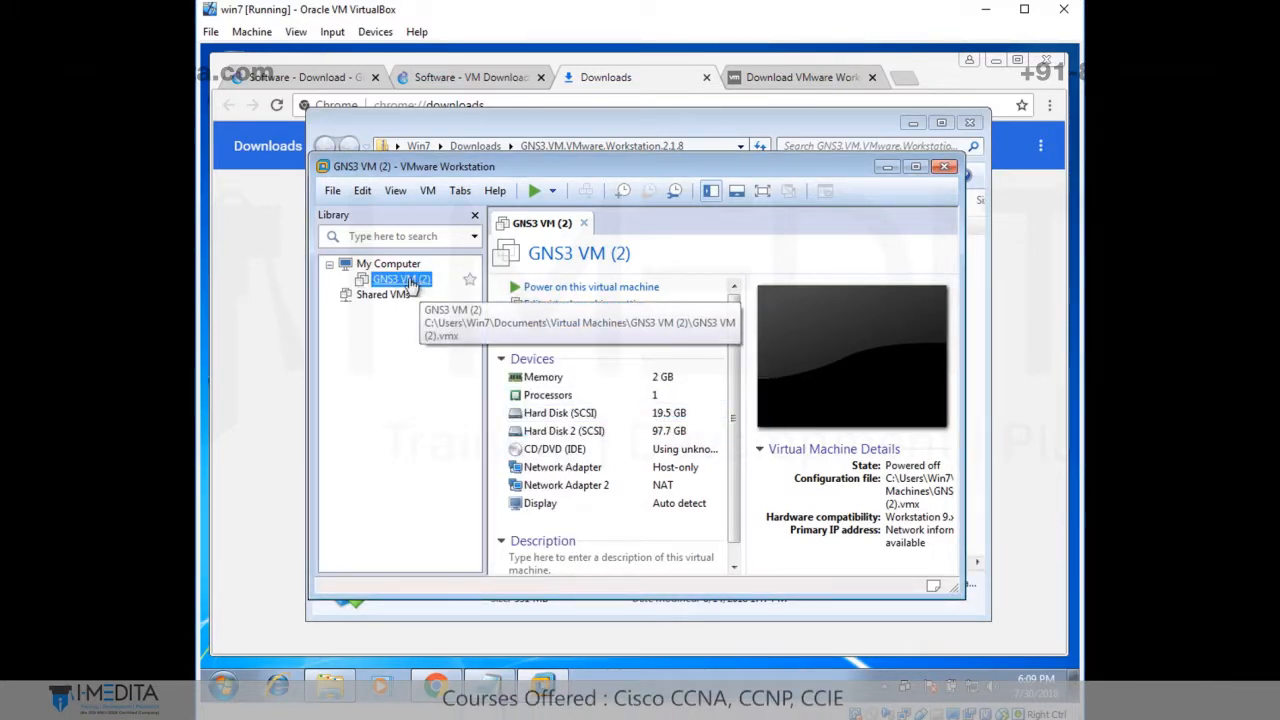
right_click(400, 279)
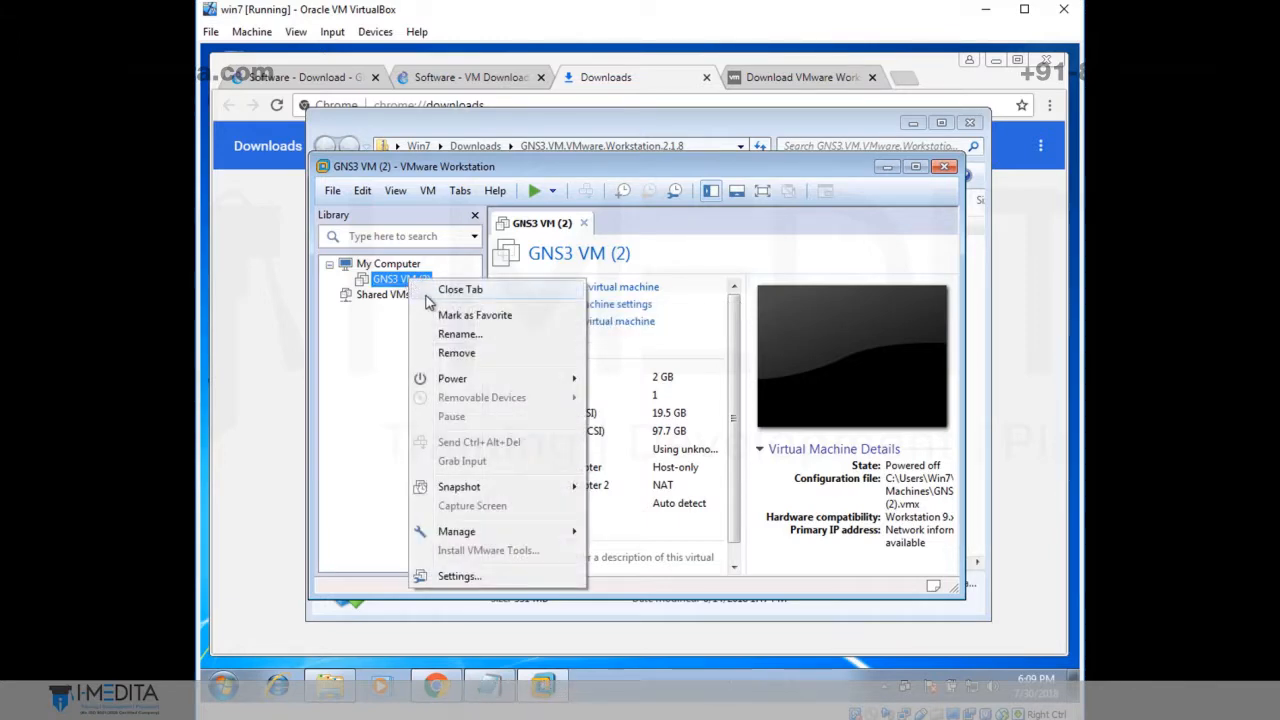
mouse_move(452, 378)
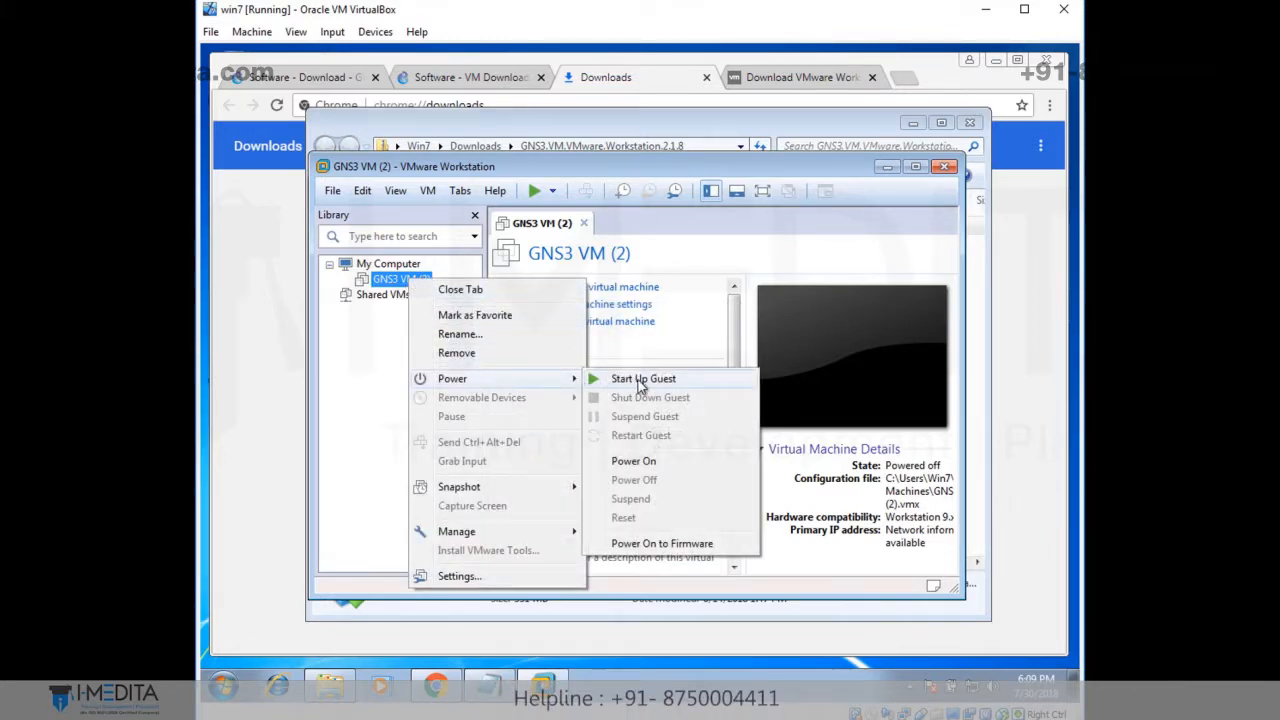
Step: Attempt to power on GNS3 VM (2), dismiss the performance and VT-x errors, and quit Workstation
click(643, 378)
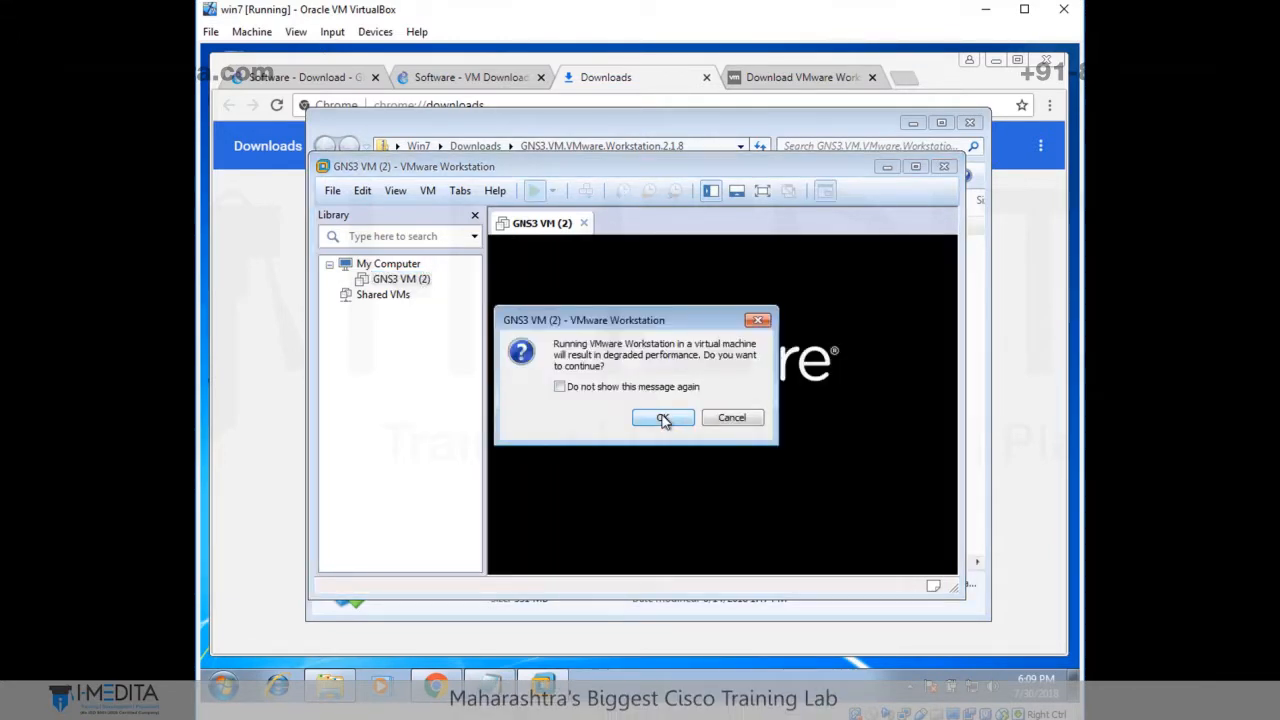
click(662, 417)
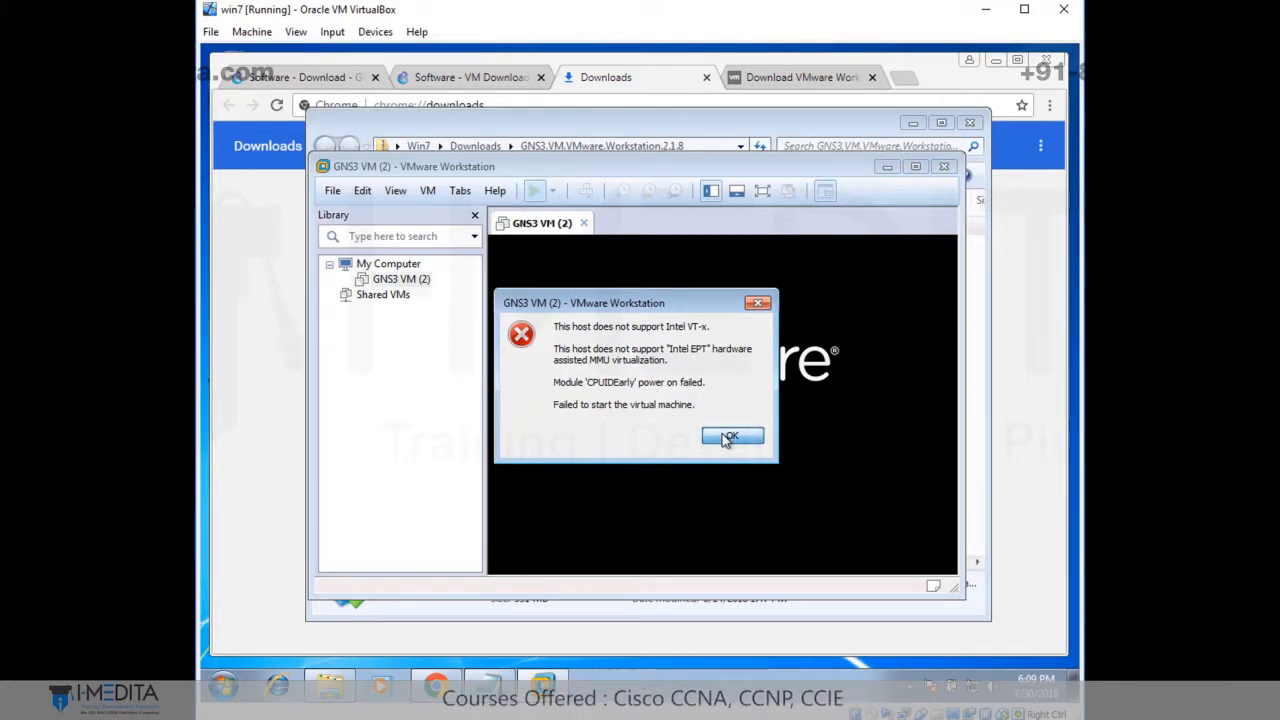
click(731, 437)
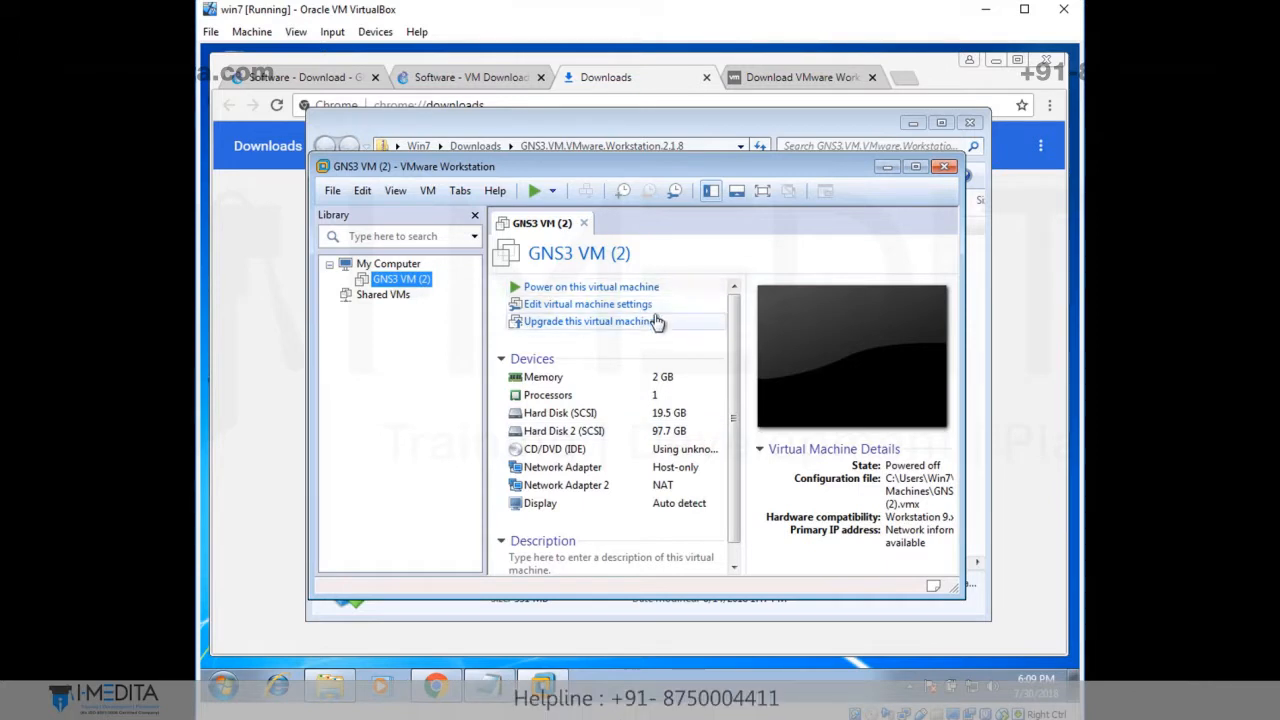
mouse_move(728, 345)
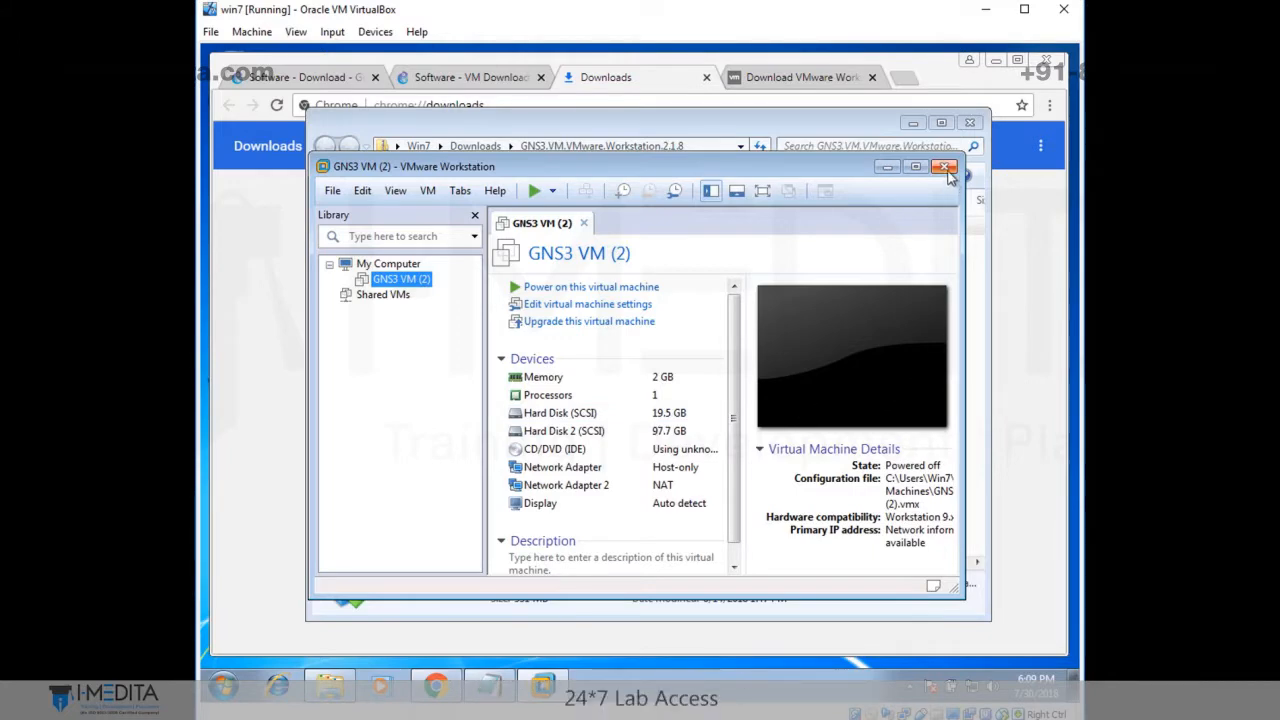
click(945, 166)
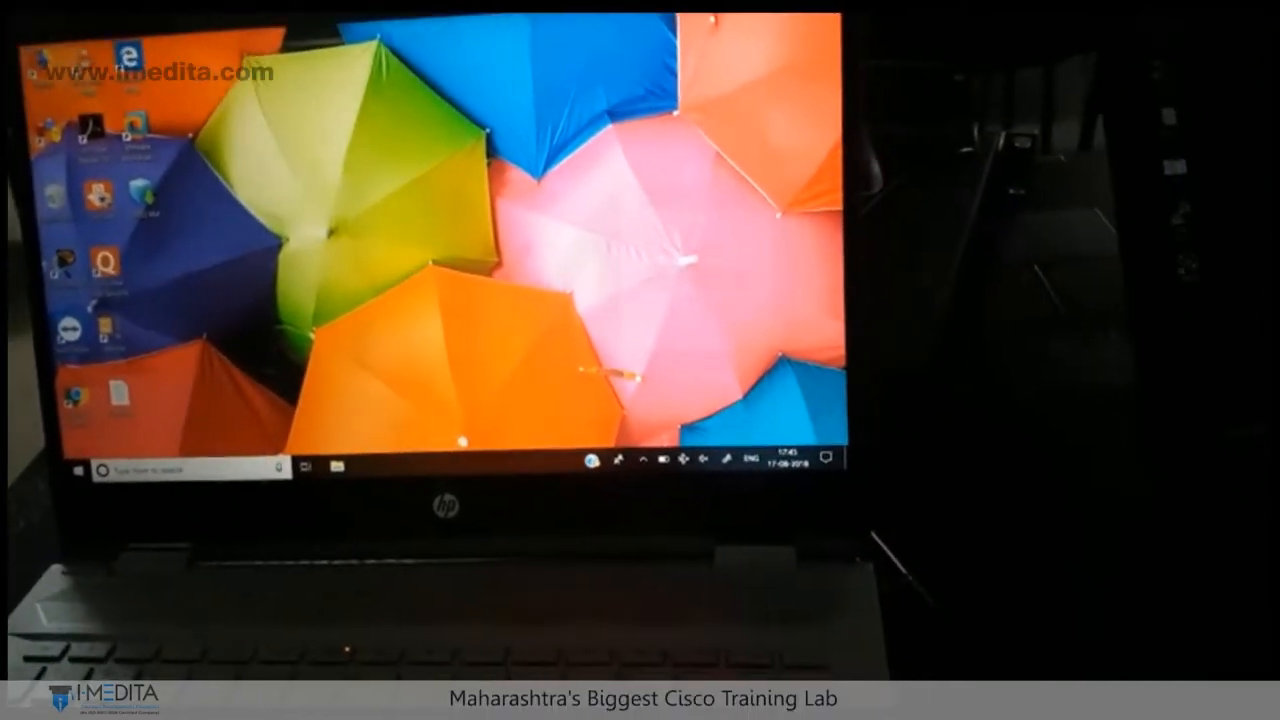
Step: Restart the laptop into the InsydeH2O BIOS Setup Utility
click(77, 471)
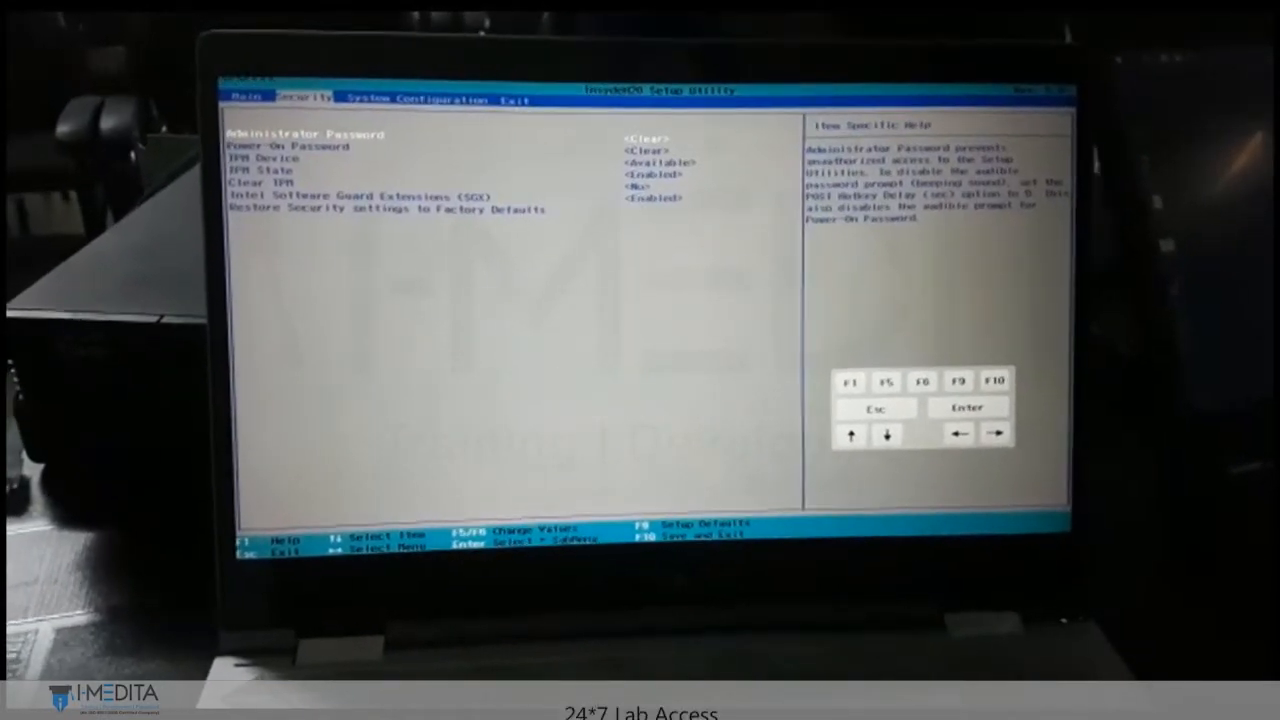
Step: Set Virtualization Technology to Enabled on the System Configuration page, then move to Exit
click(390, 85)
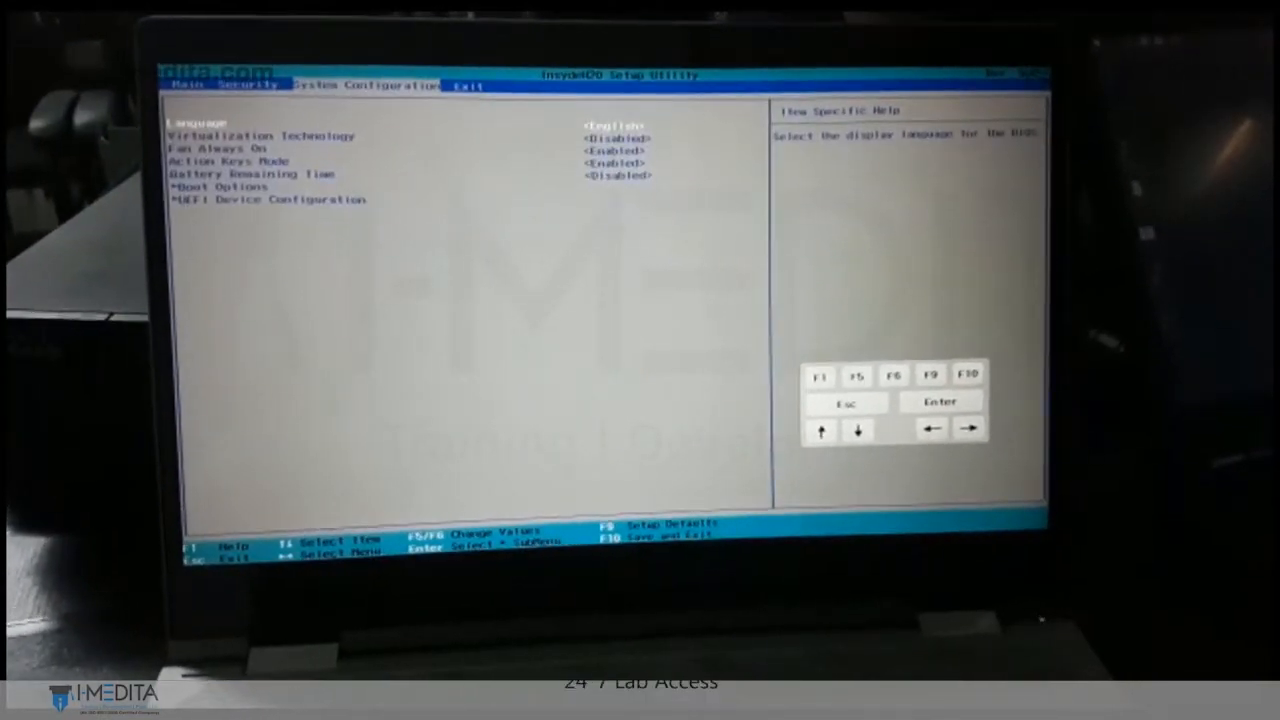
key(Down)
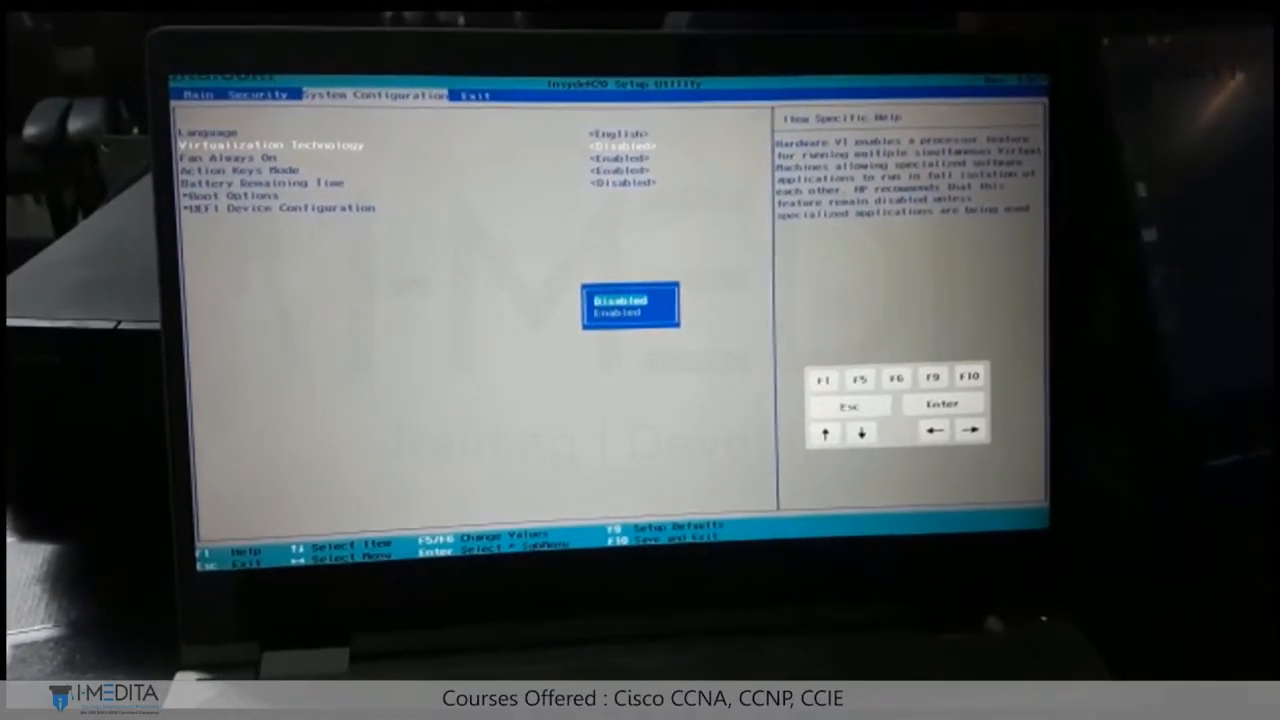
key(Enter)
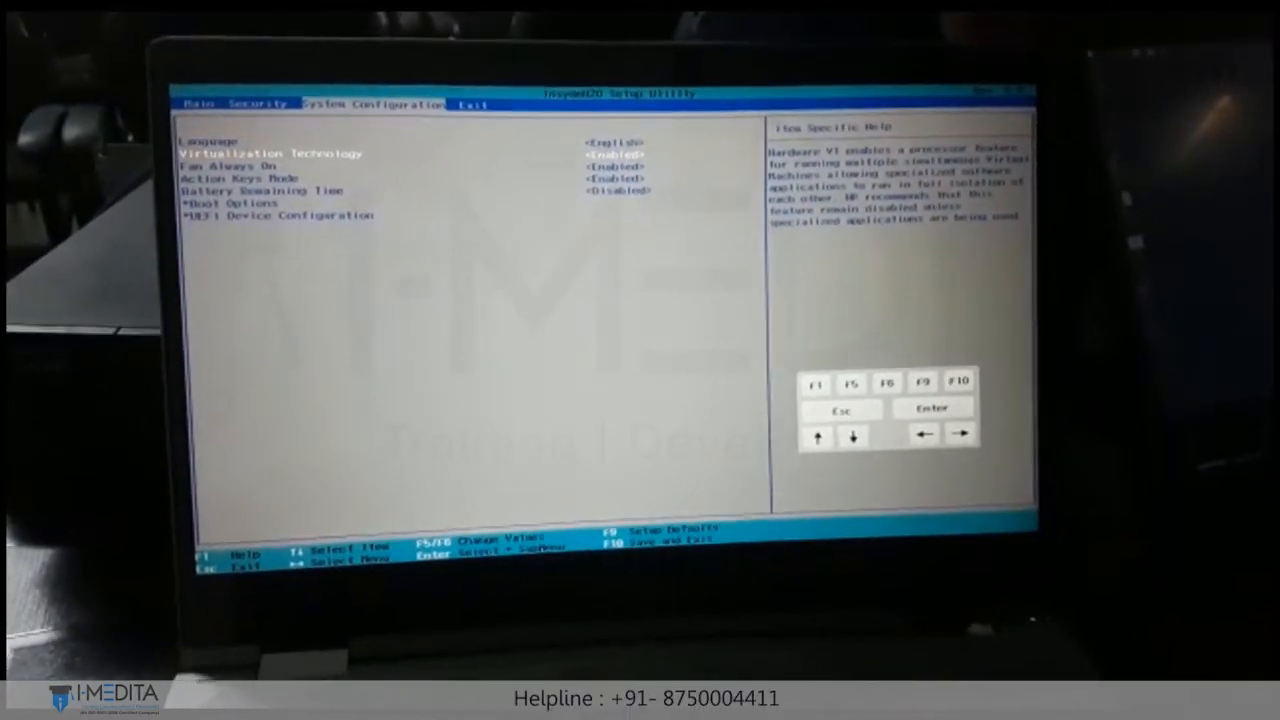
key(Right)
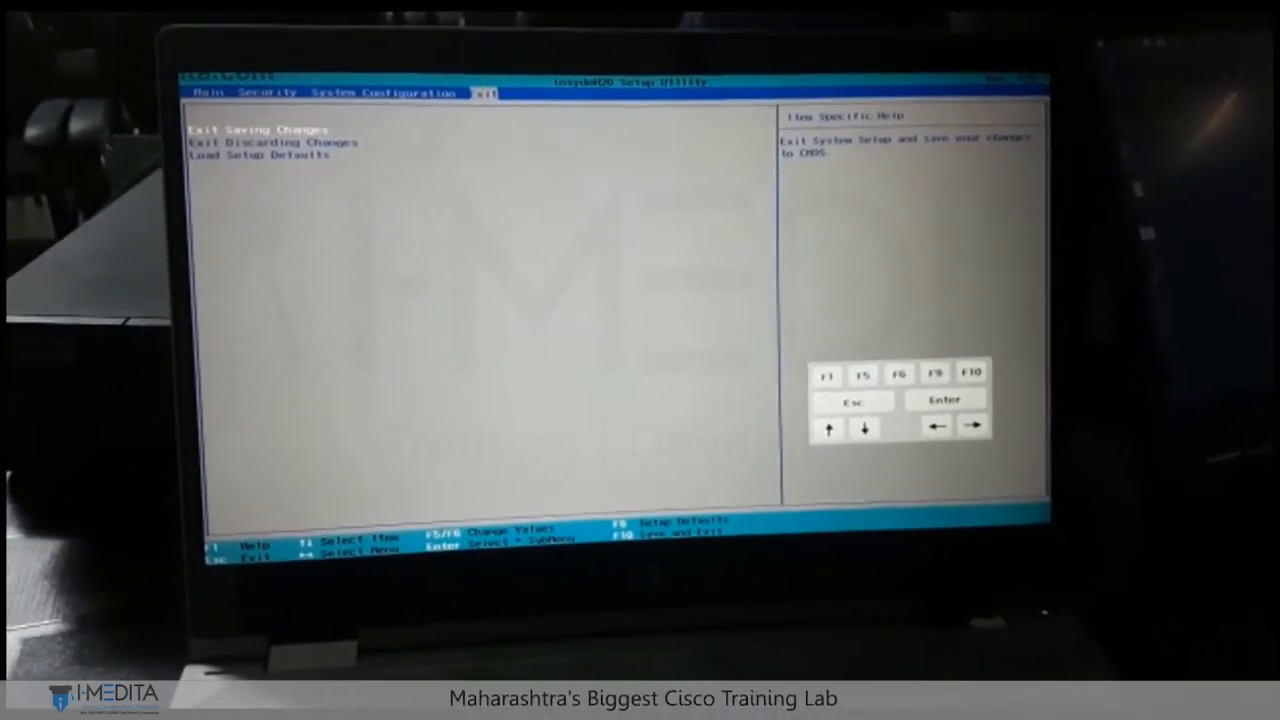